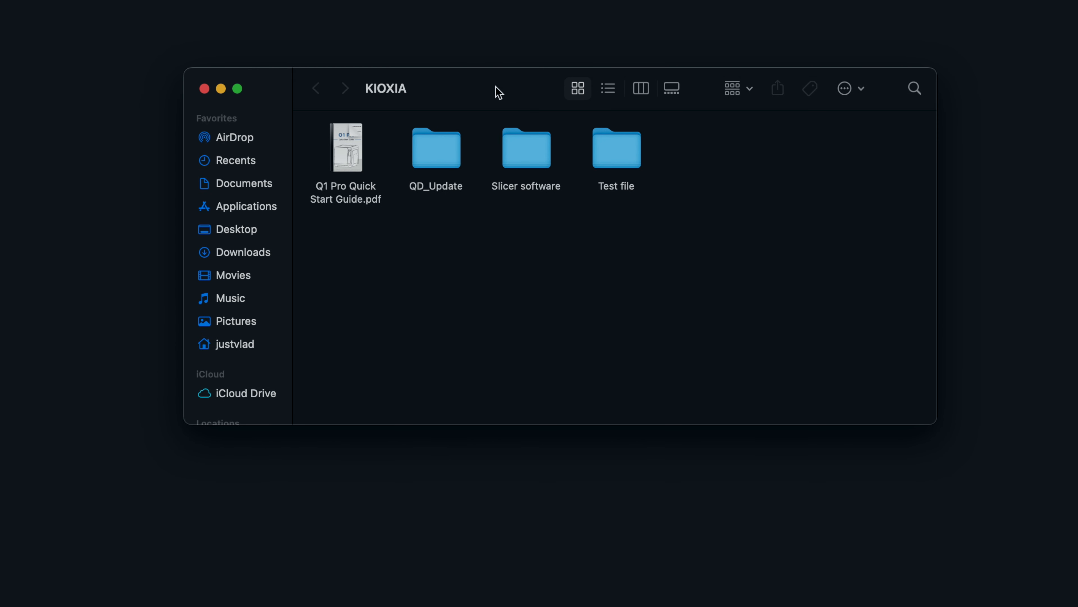
pyautogui.moveTo(460, 244)
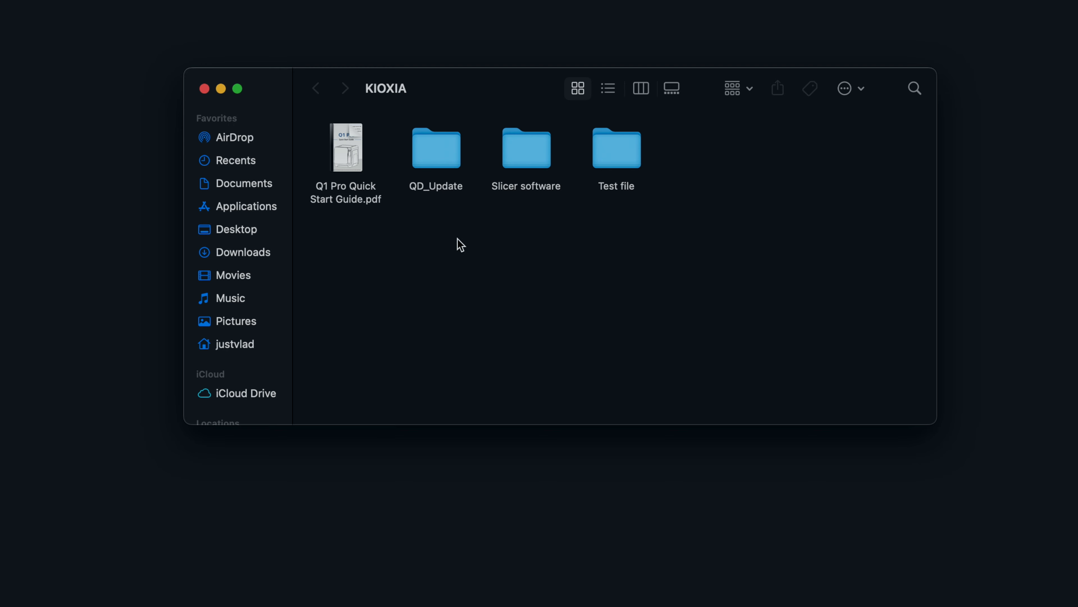
# Read through the Q1 Pro quick start guide to the slicer installation section.
pyautogui.doubleClick(346, 147)
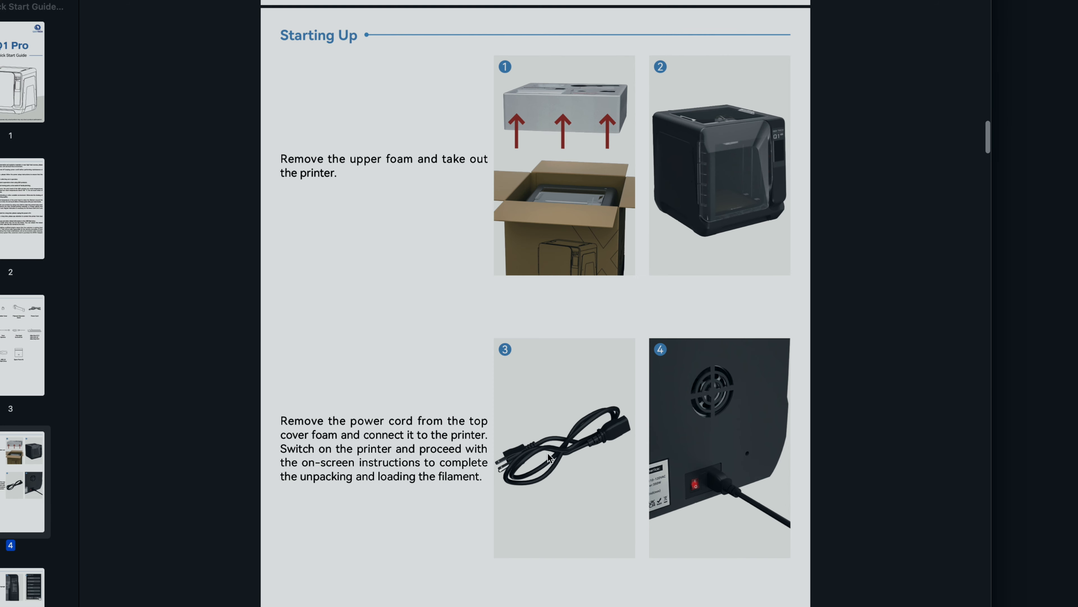
pyautogui.scroll(-3)
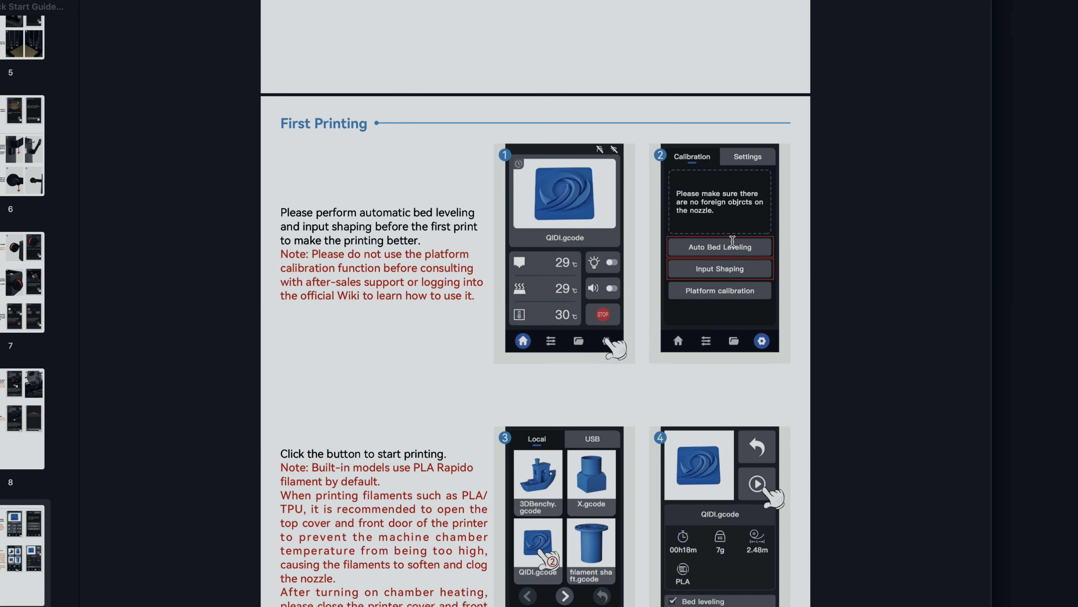
pyautogui.scroll(-3)
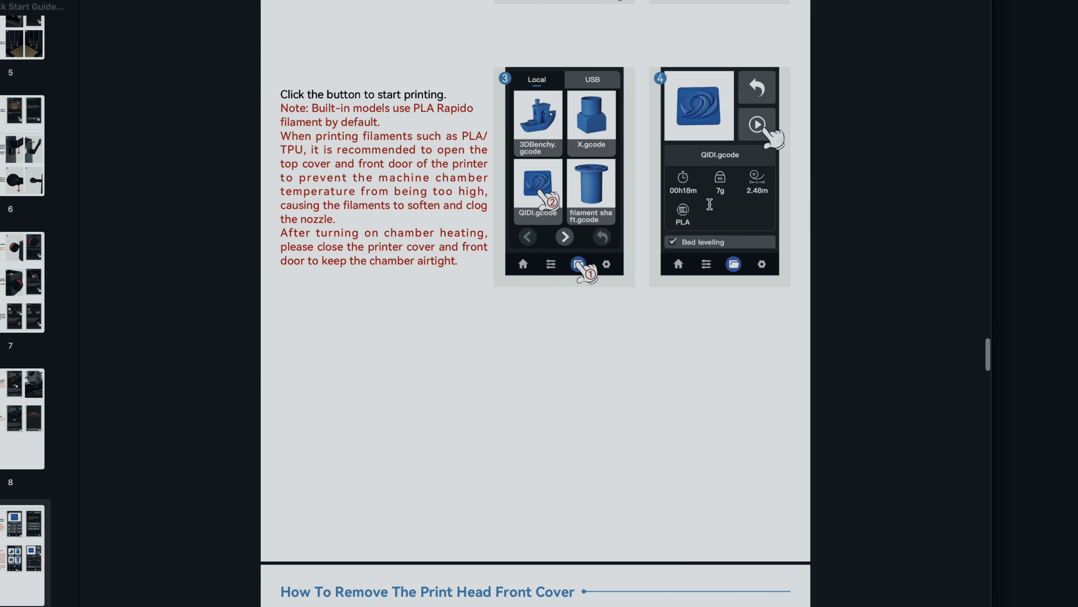
pyautogui.scroll(-3)
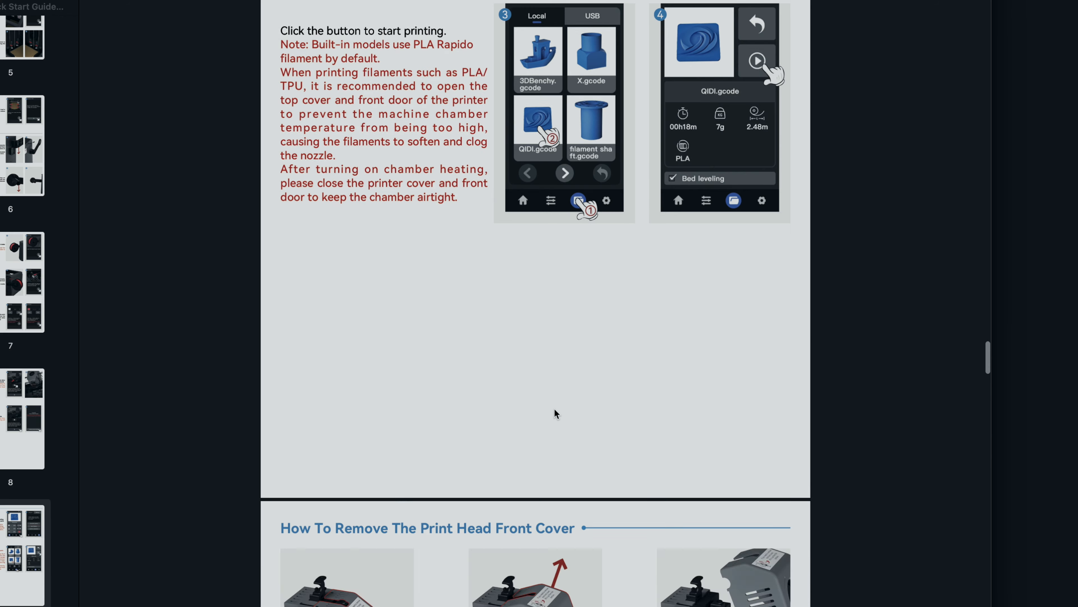
pyautogui.scroll(-3)
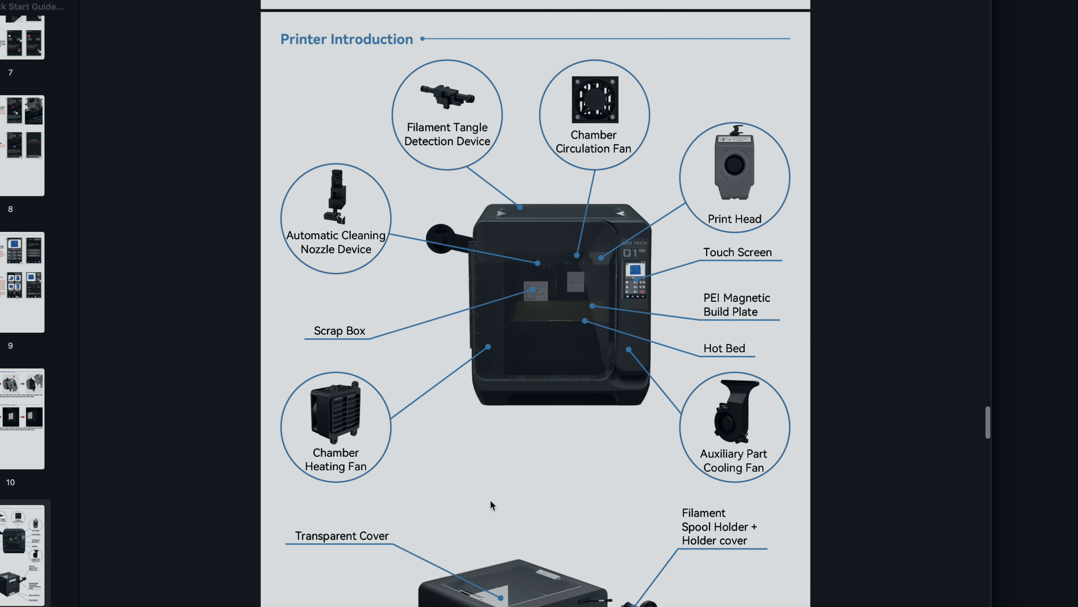
pyautogui.scroll(-3)
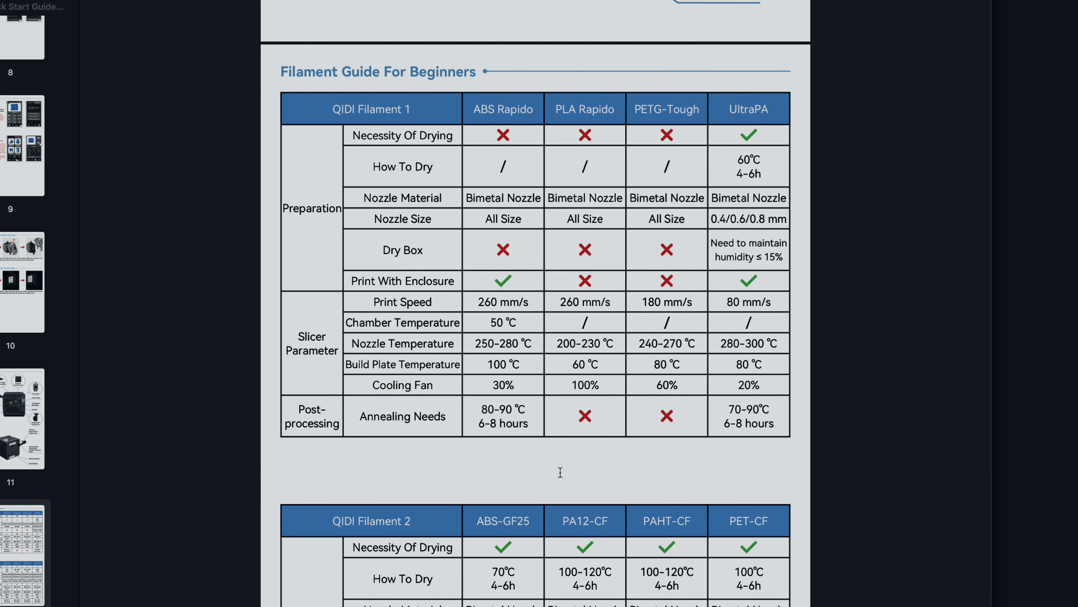
pyautogui.scroll(-3)
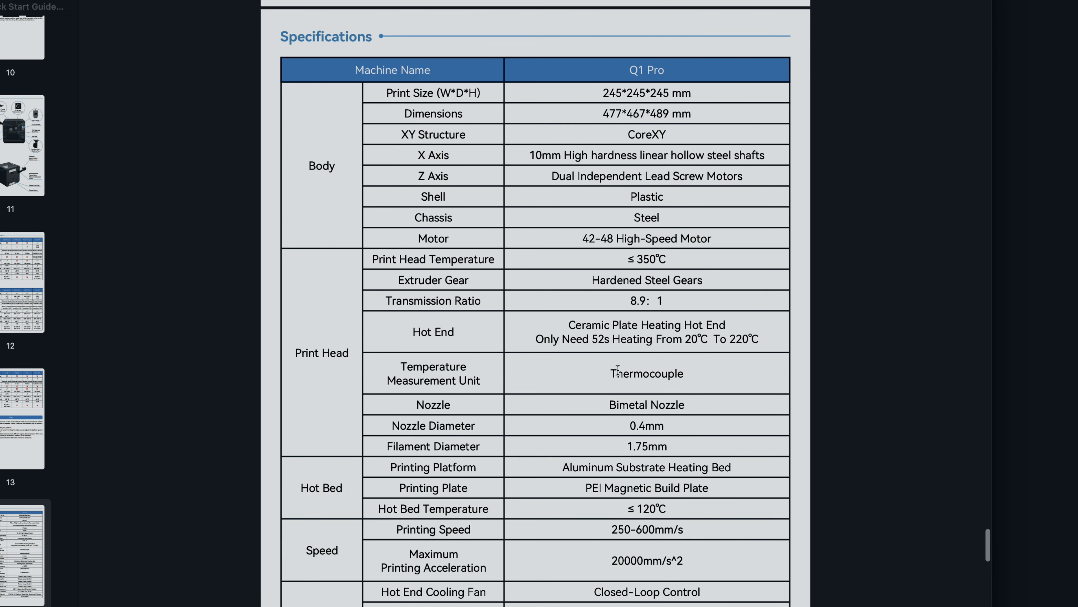
pyautogui.moveTo(586, 475)
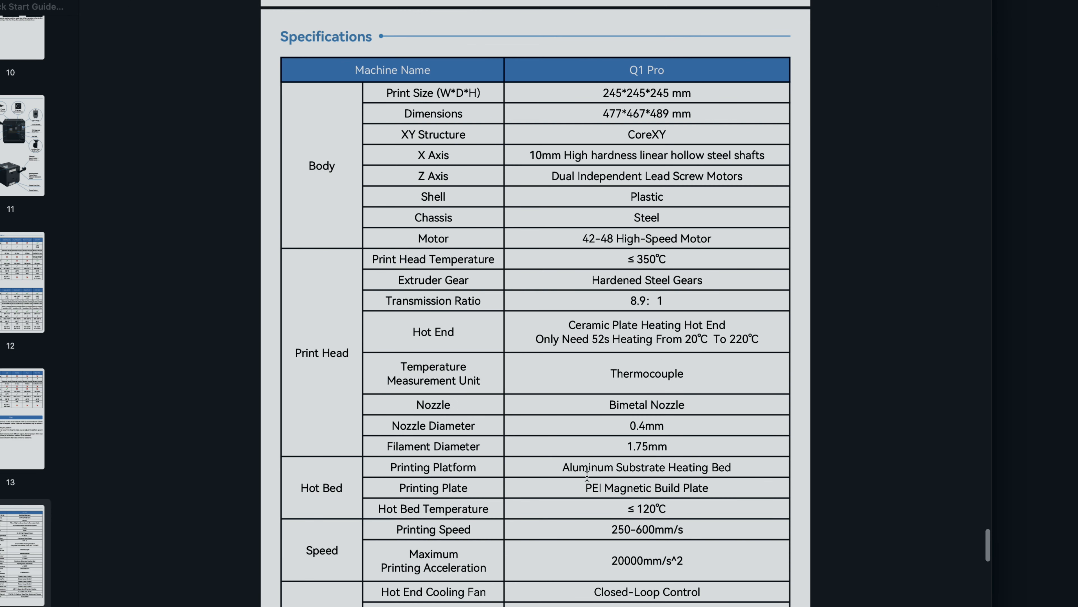
pyautogui.scroll(-3)
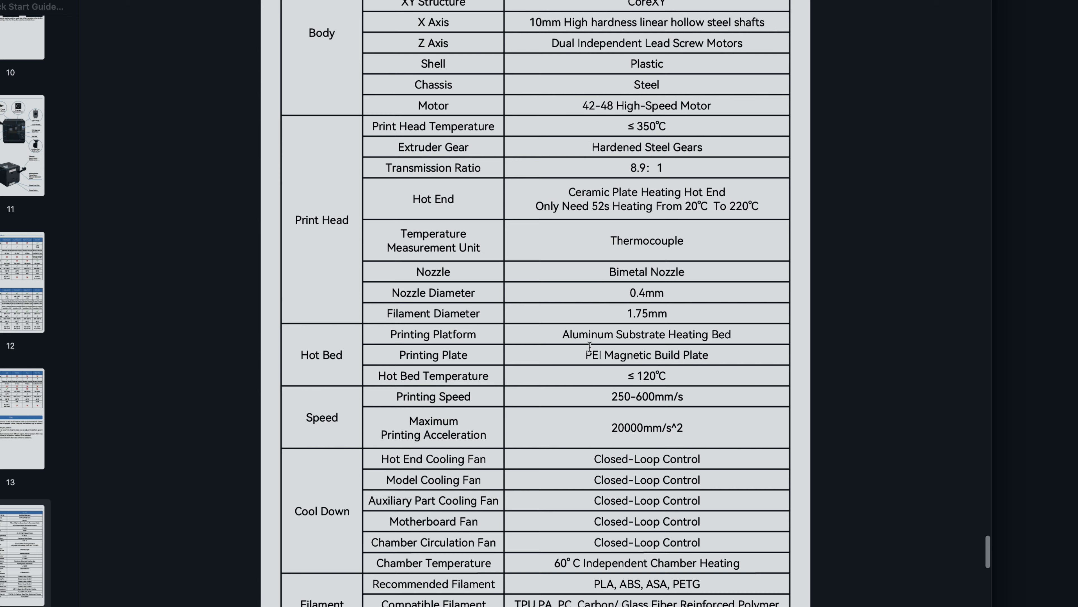
pyautogui.scroll(-3)
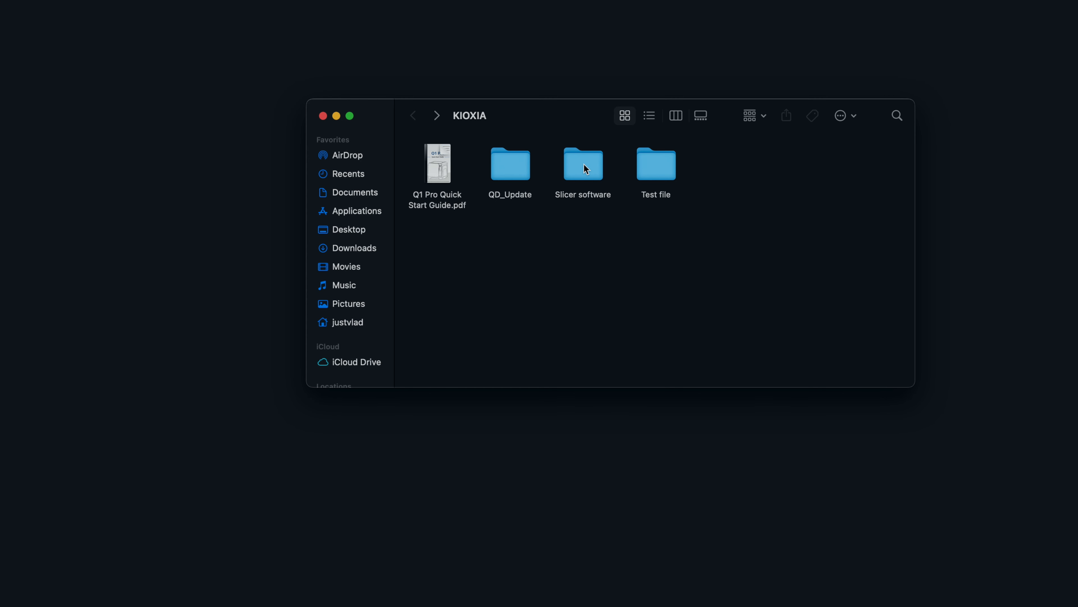
# Copy QIDISlicer from the Mac installer folder into Applications, replacing the existing copy.
pyautogui.doubleClick(582, 163)
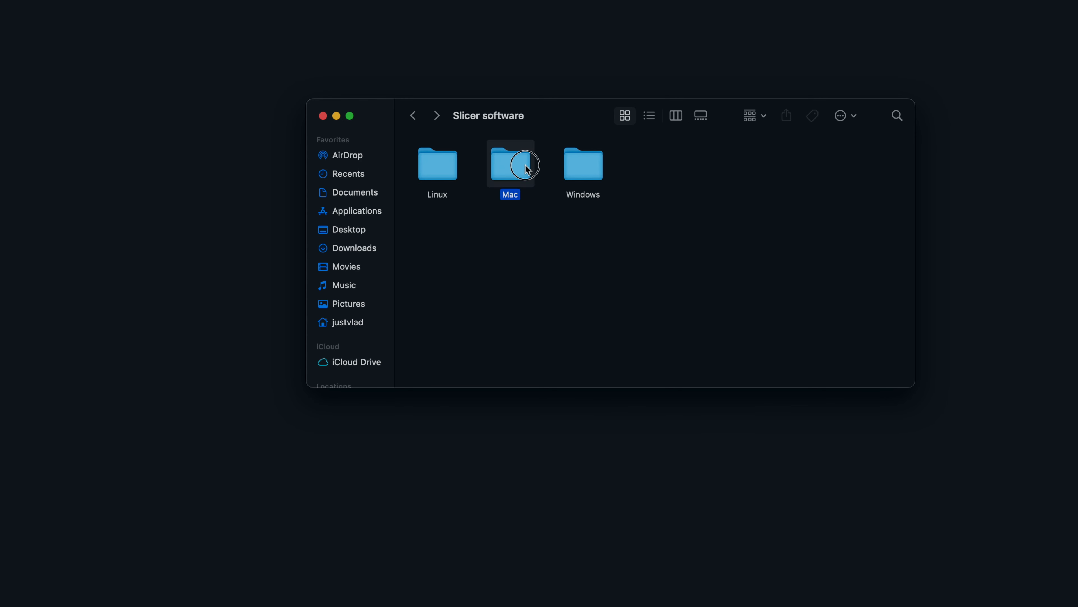
pyautogui.doubleClick(510, 163)
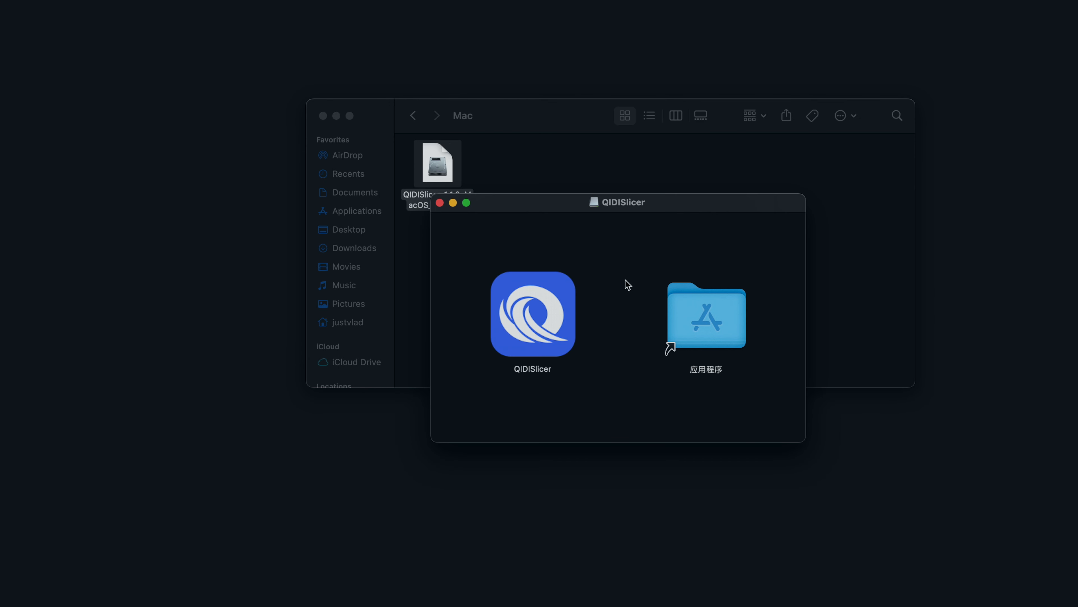
pyautogui.moveTo(532, 315); pyautogui.dragTo(691, 319)
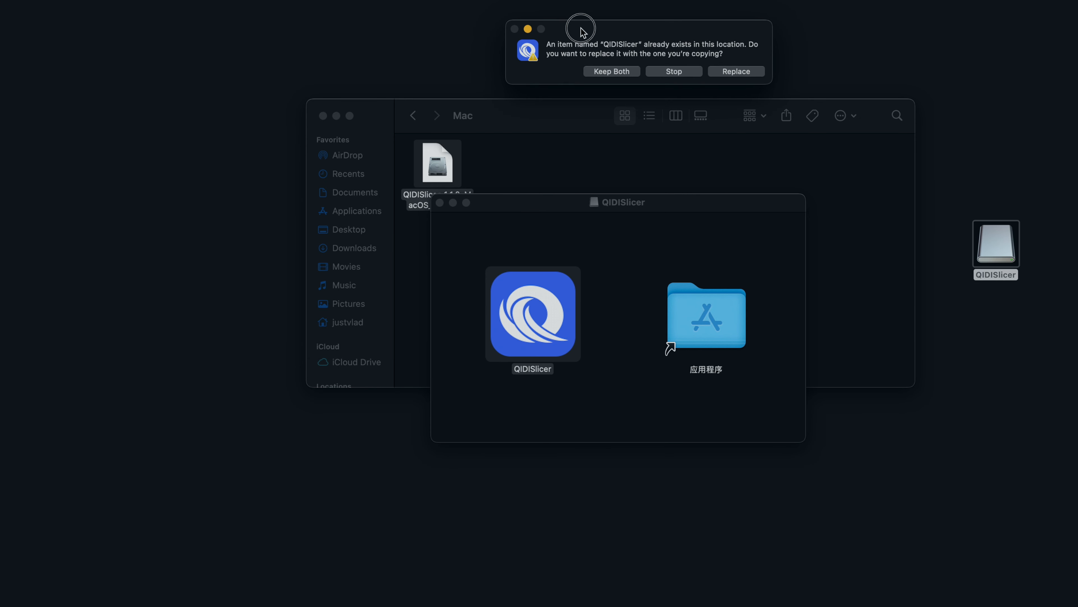
pyautogui.moveTo(753, 45)
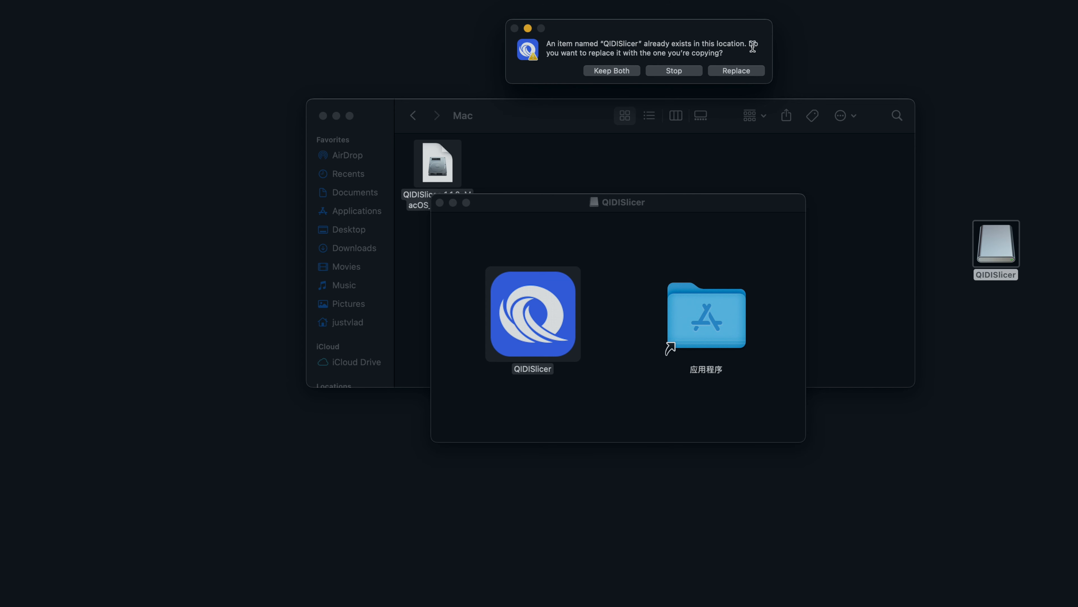
pyautogui.click(735, 70)
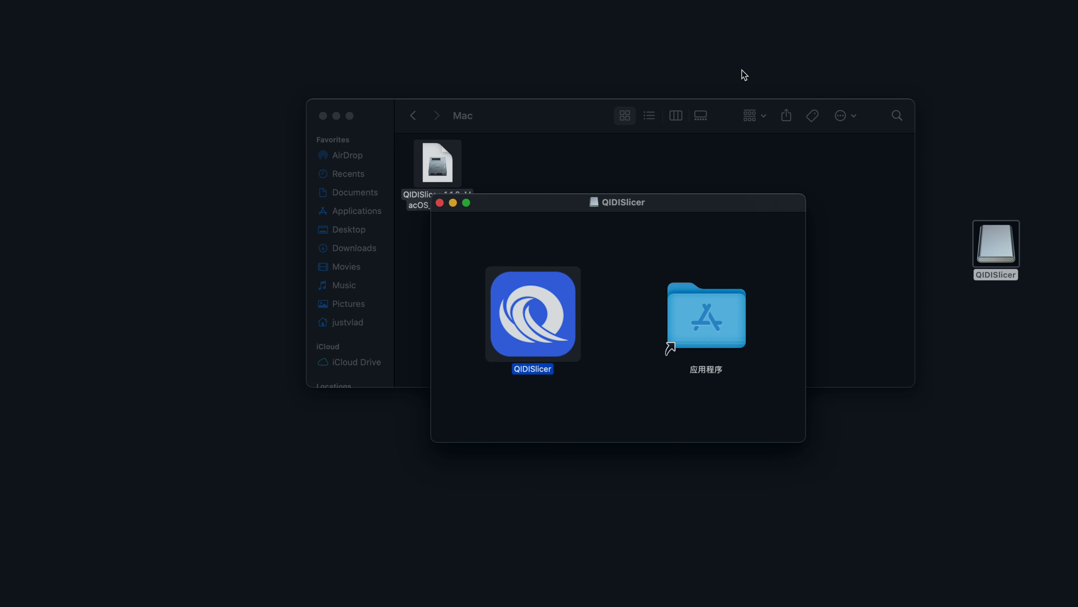
# Launch QIDISlicer, finish setup in Advanced mode and decline the new-version download.
pyautogui.doubleClick(532, 315)
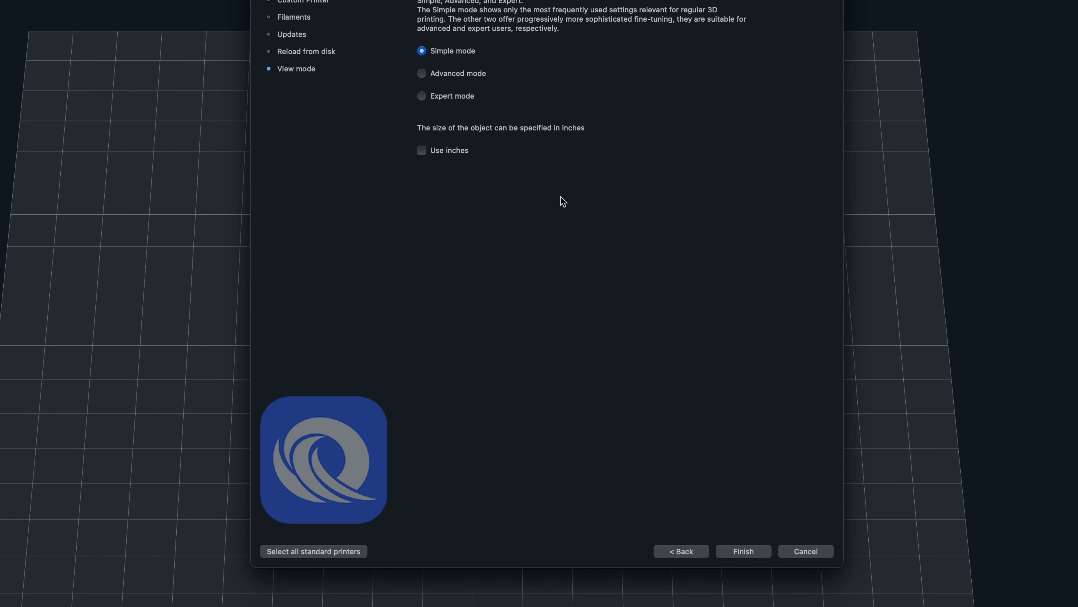
pyautogui.click(421, 74)
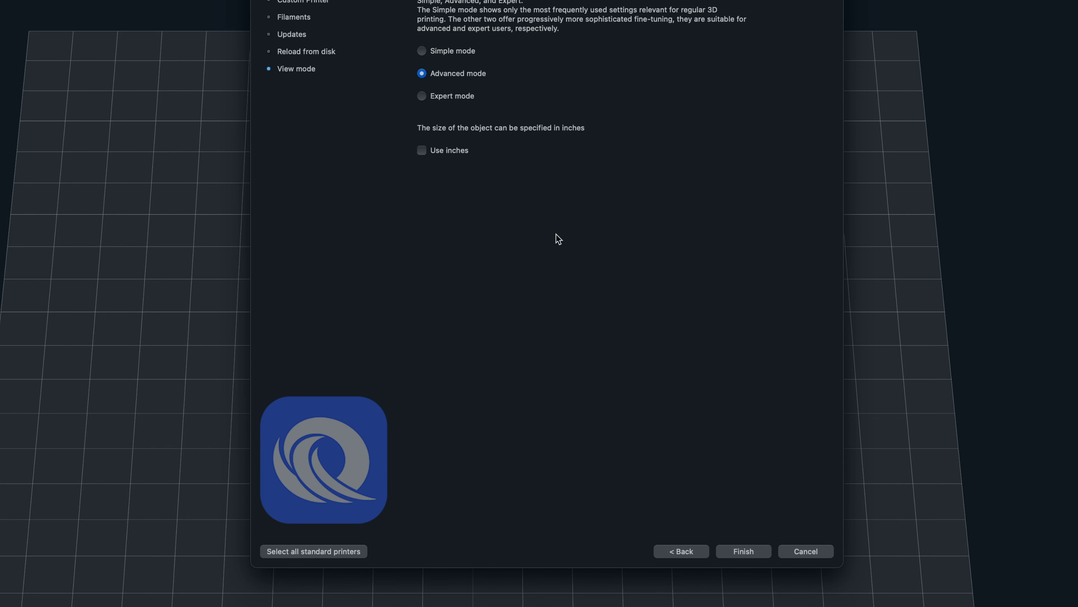
pyautogui.click(743, 551)
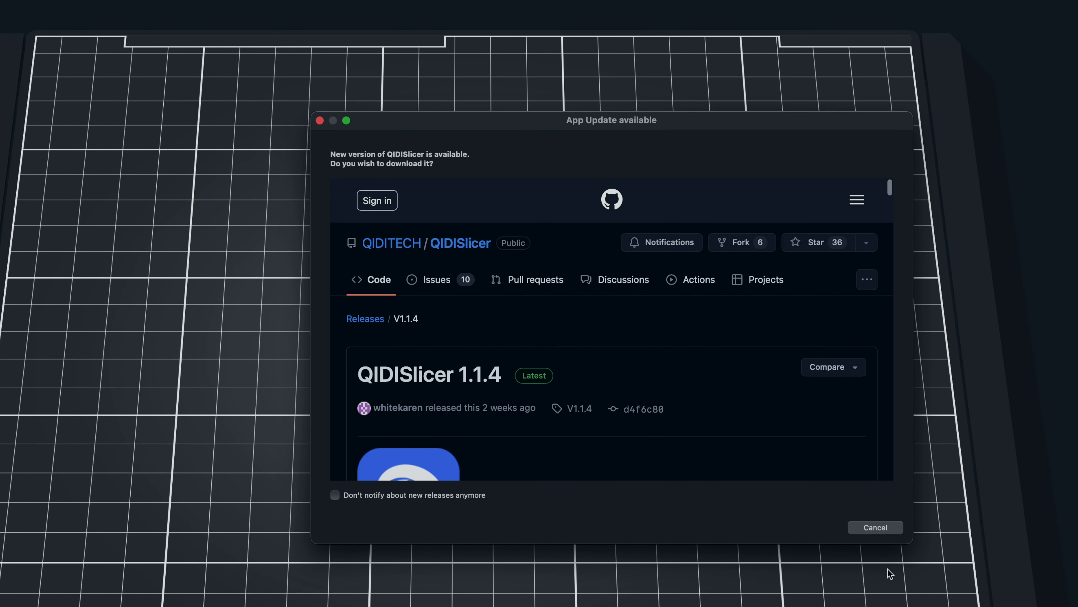
pyautogui.click(875, 527)
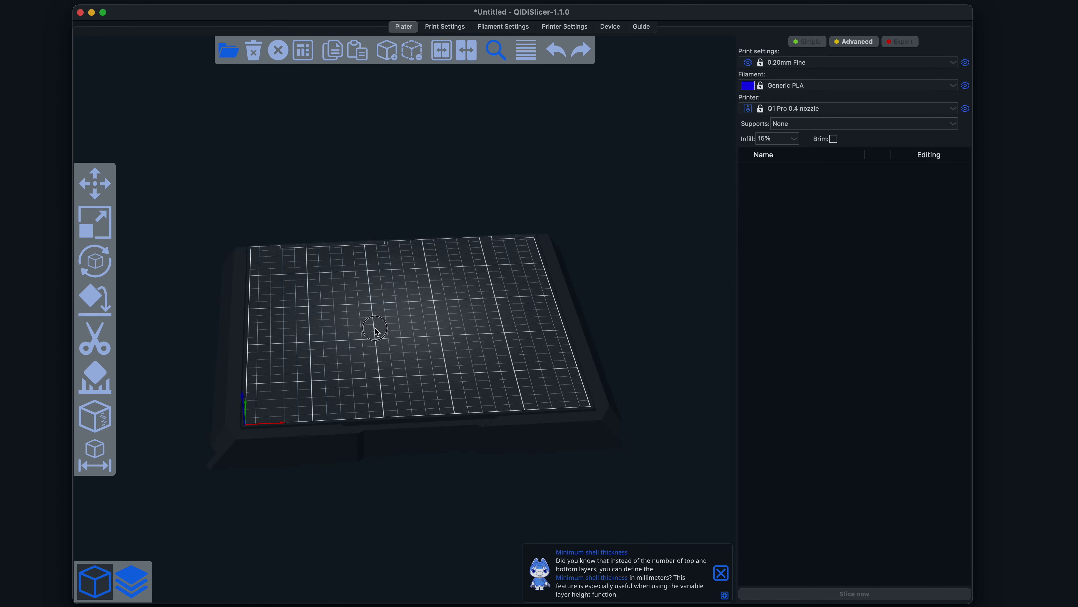
pyautogui.moveTo(374, 327); pyautogui.dragTo(428, 355)
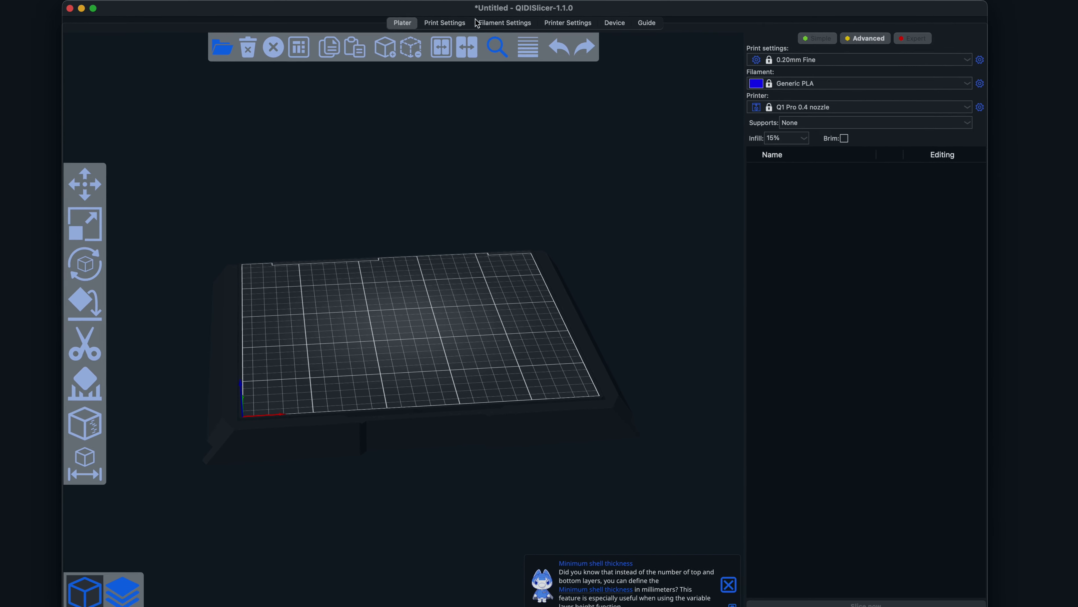
pyautogui.click(445, 22)
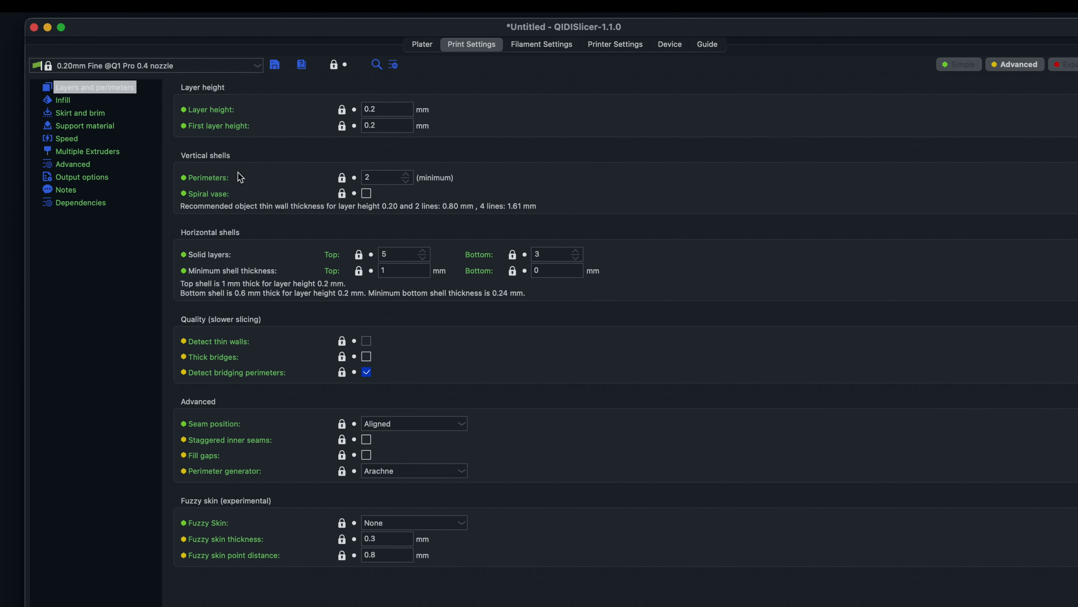
pyautogui.moveTo(309, 297)
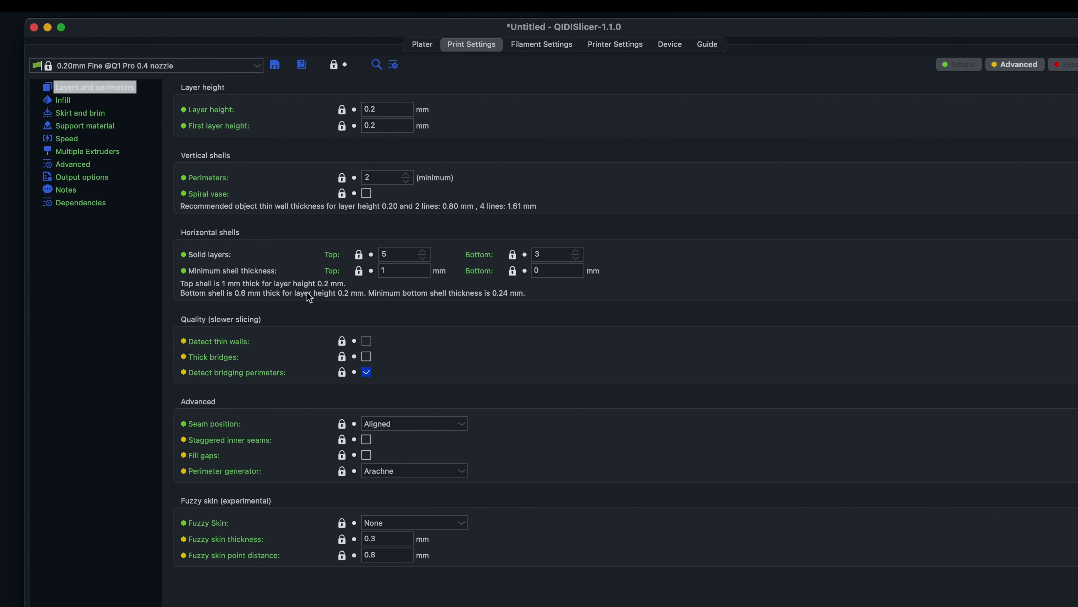
pyautogui.click(614, 43)
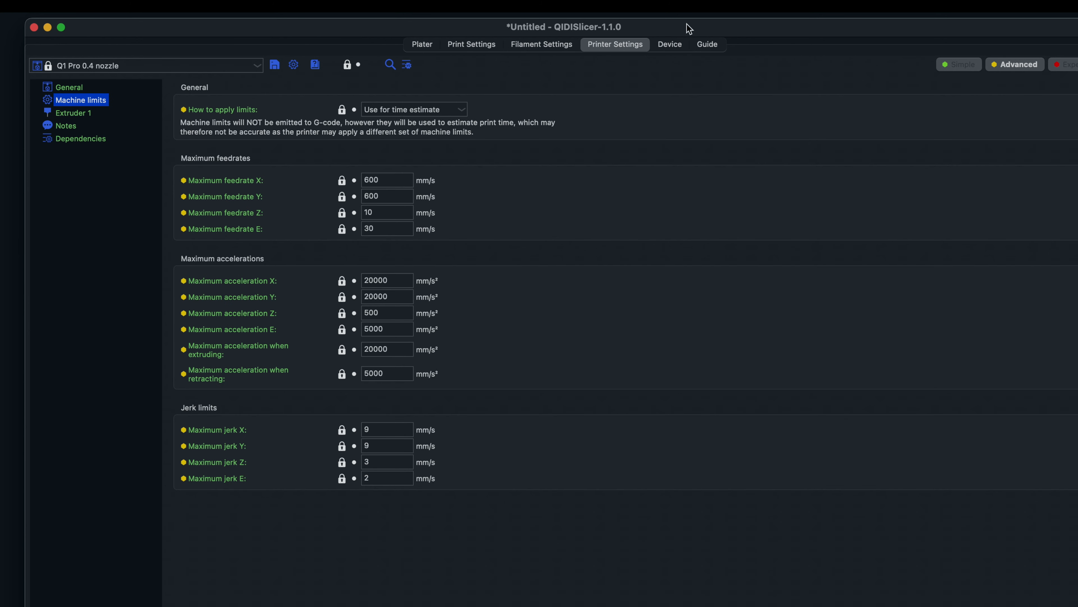
pyautogui.click(668, 44)
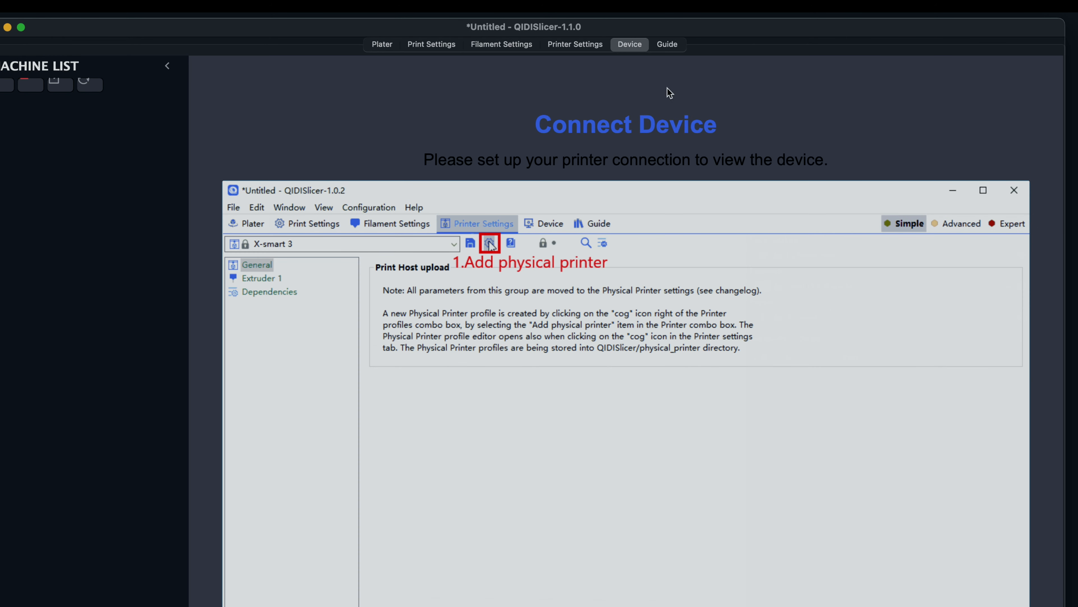
pyautogui.click(665, 44)
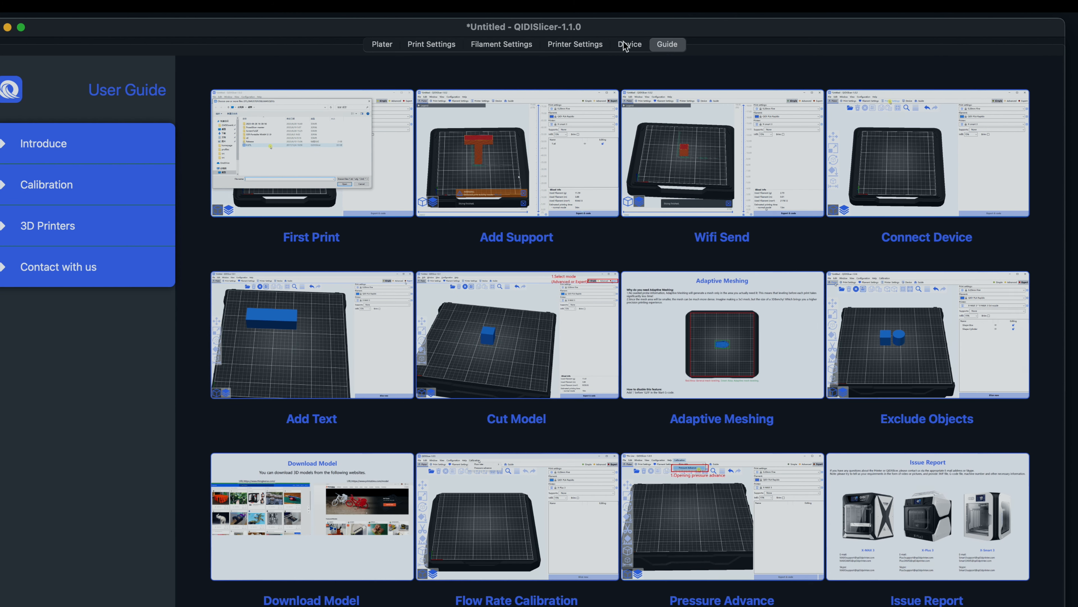
pyautogui.click(629, 44)
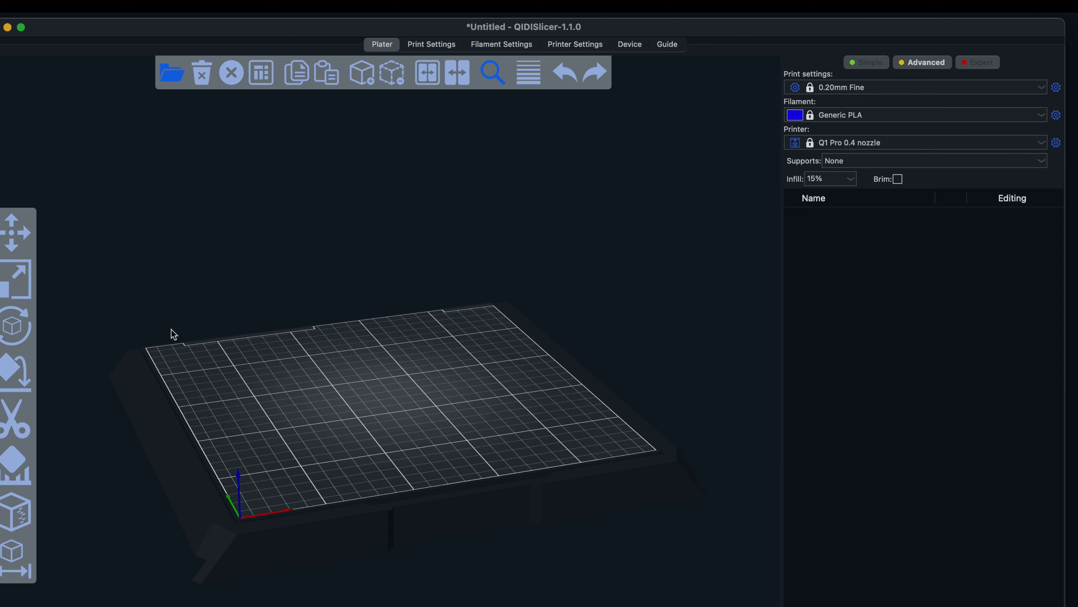
pyautogui.moveTo(306, 88)
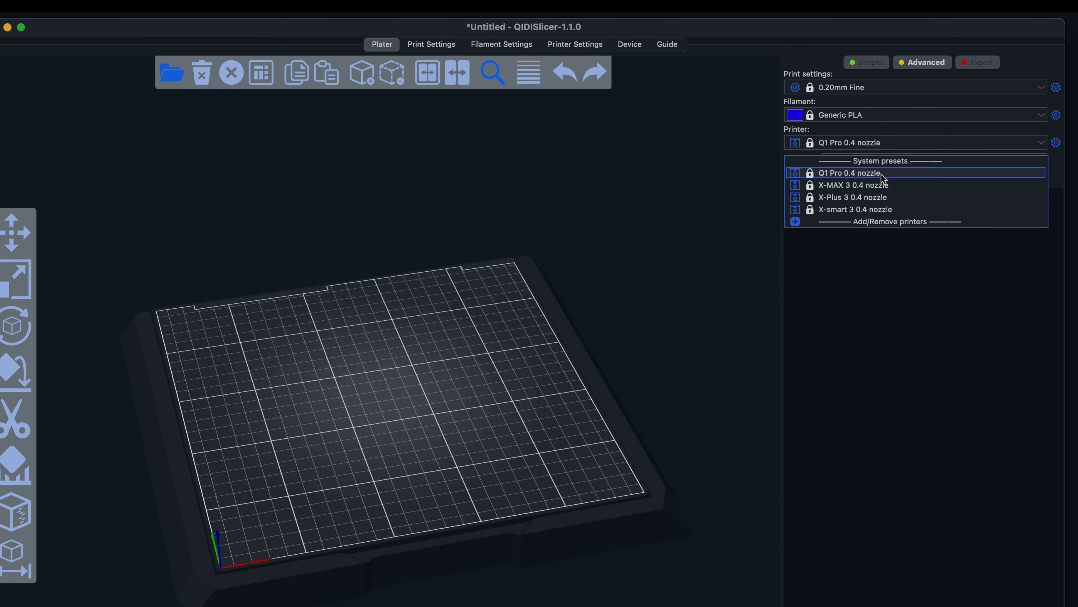
# Keep the Q1 Pro 0.4 nozzle printer and the 0.20mm Fine print profile.
pyautogui.click(851, 173)
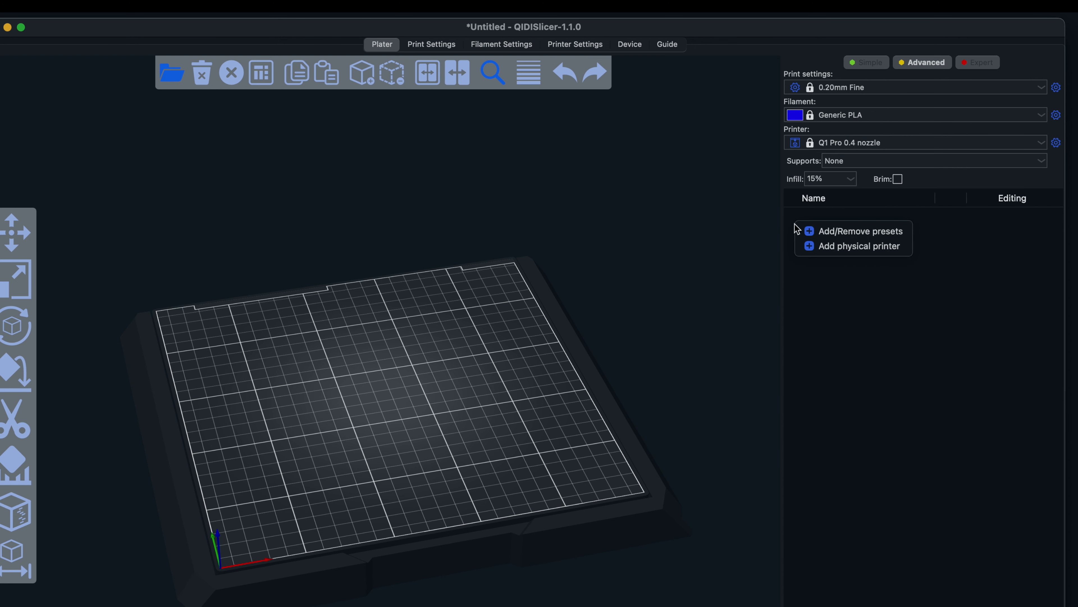
pyautogui.click(858, 245)
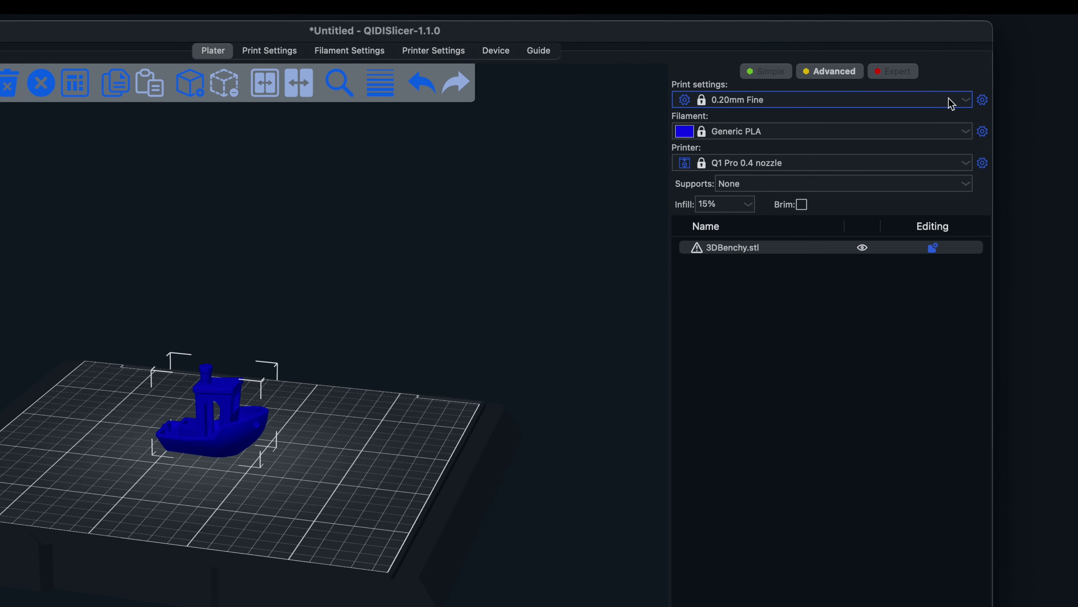
pyautogui.click(959, 98)
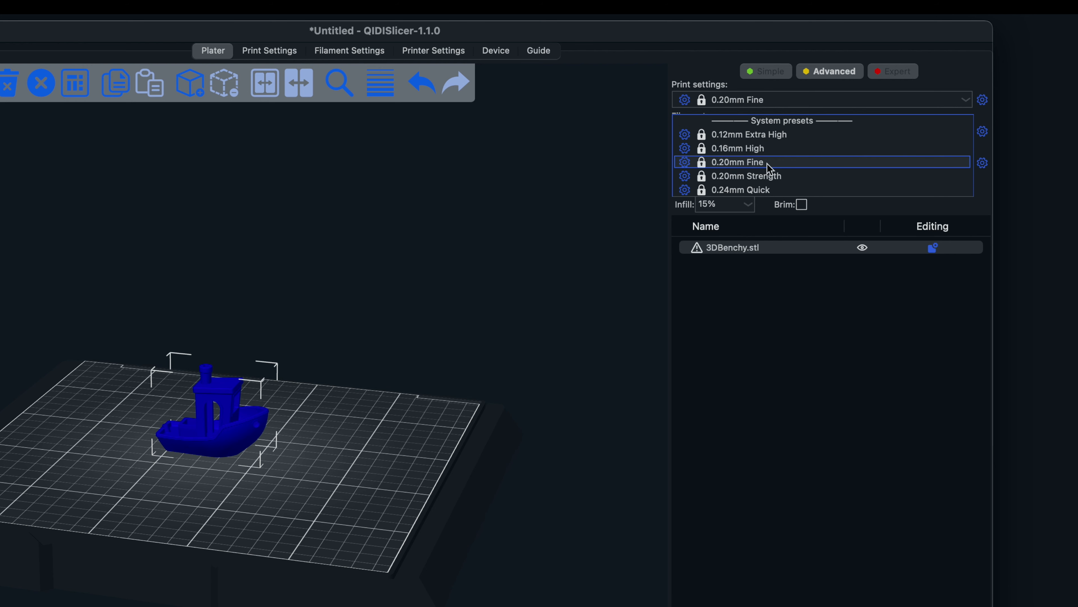
pyautogui.click(269, 50)
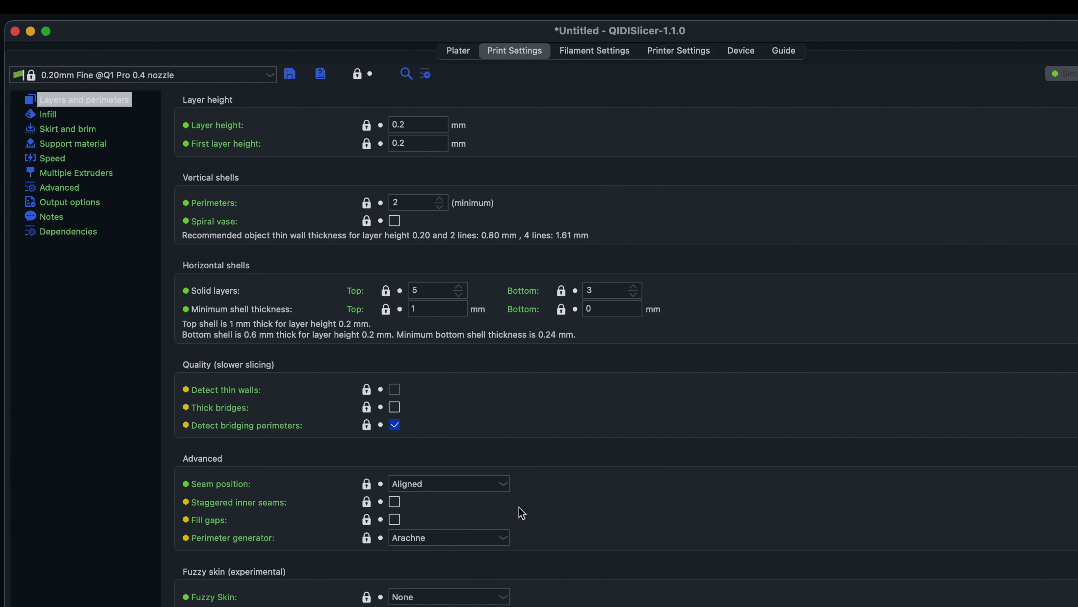
pyautogui.moveTo(147, 174)
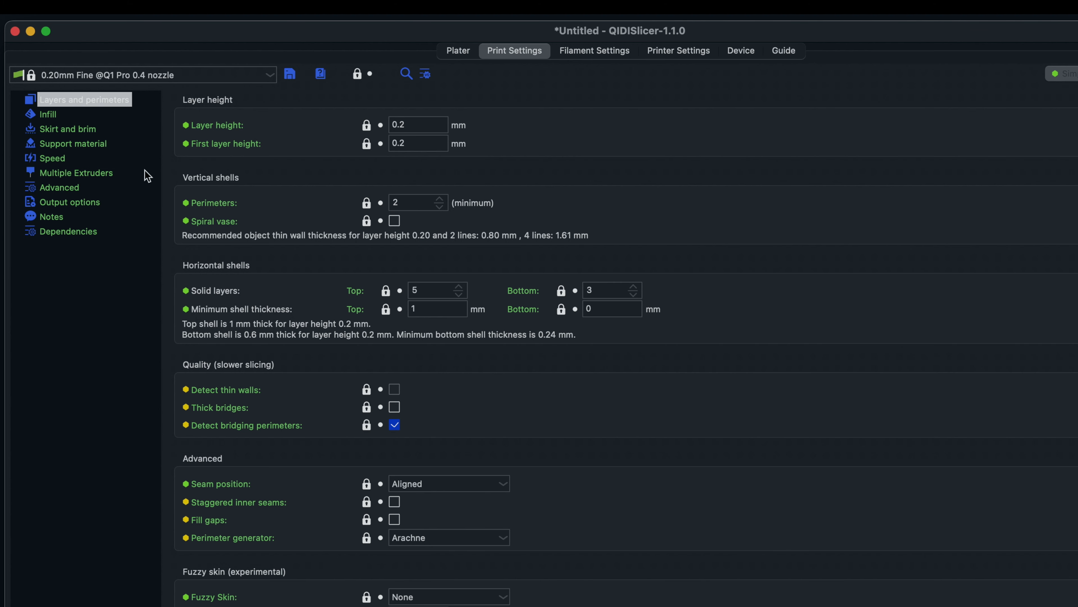
# Review skirt, support and speed pages, then raise Perimeters from 2 to 3.
pyautogui.click(68, 129)
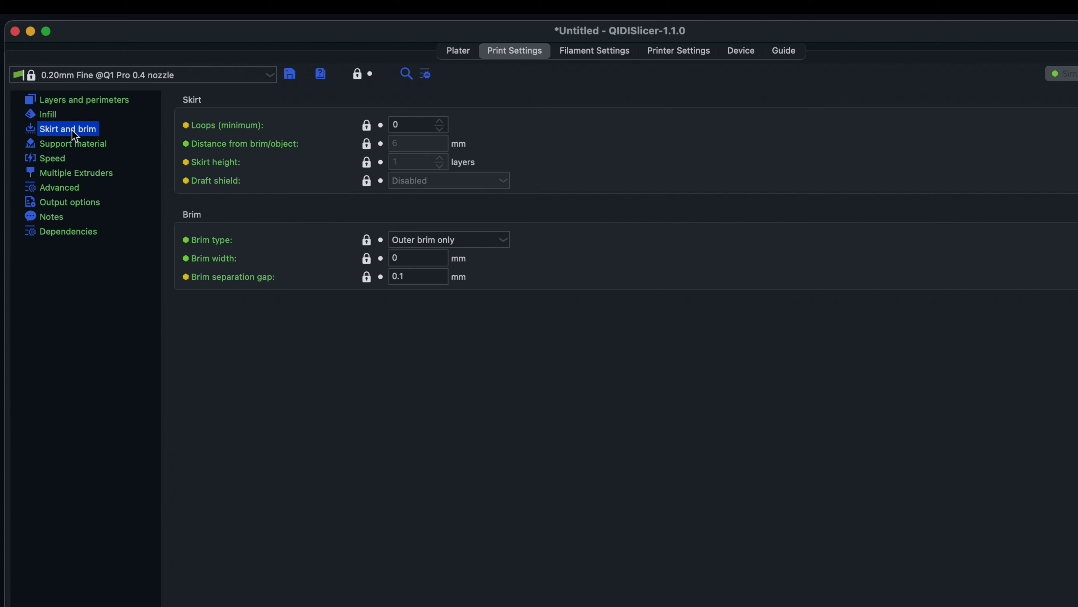
pyautogui.click(75, 143)
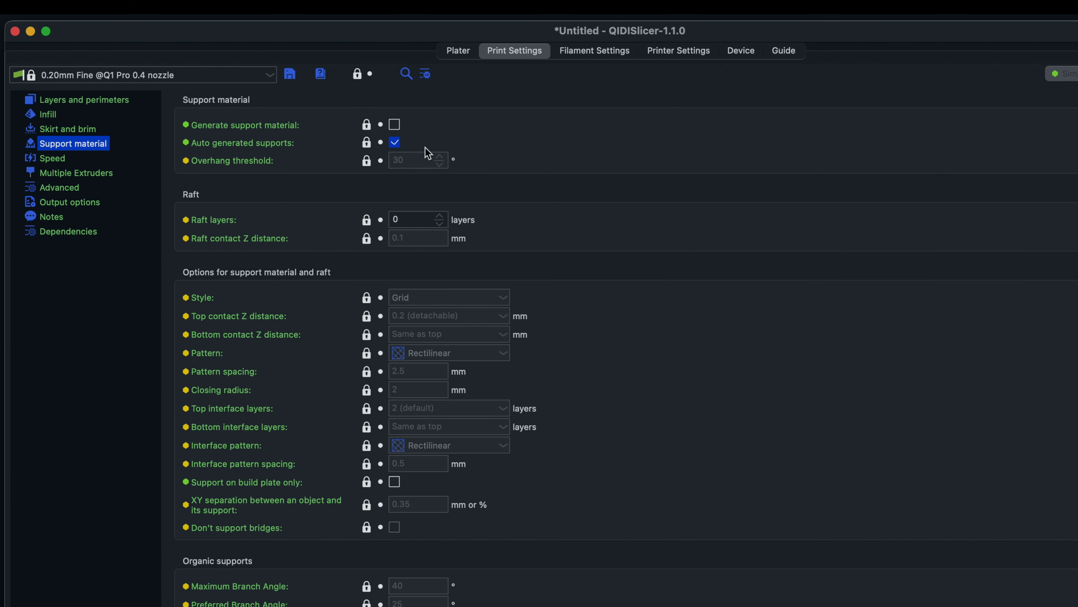
pyautogui.moveTo(406, 211)
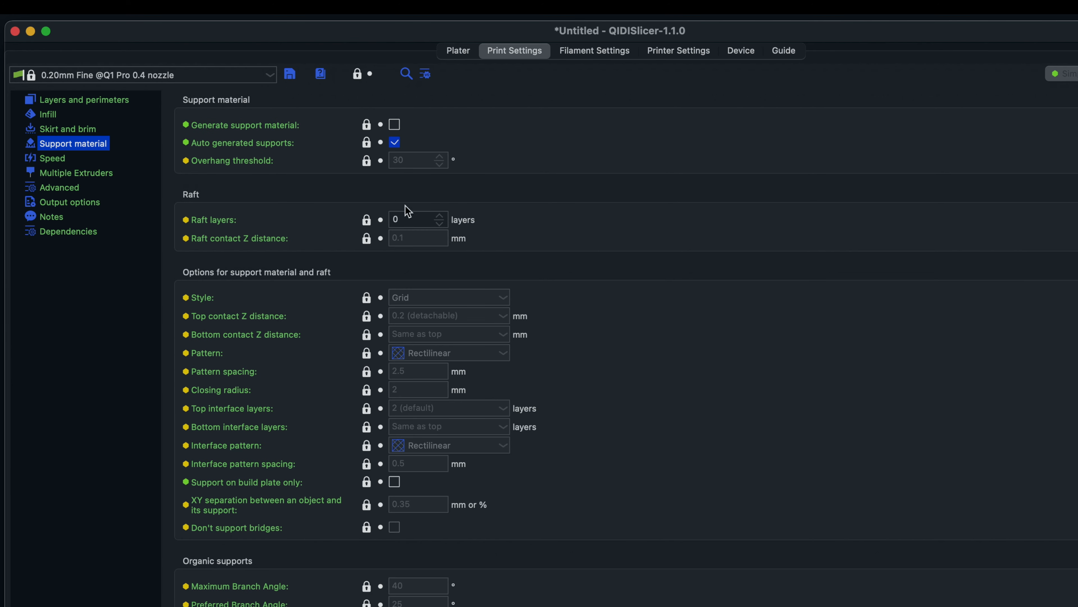
pyautogui.click(52, 158)
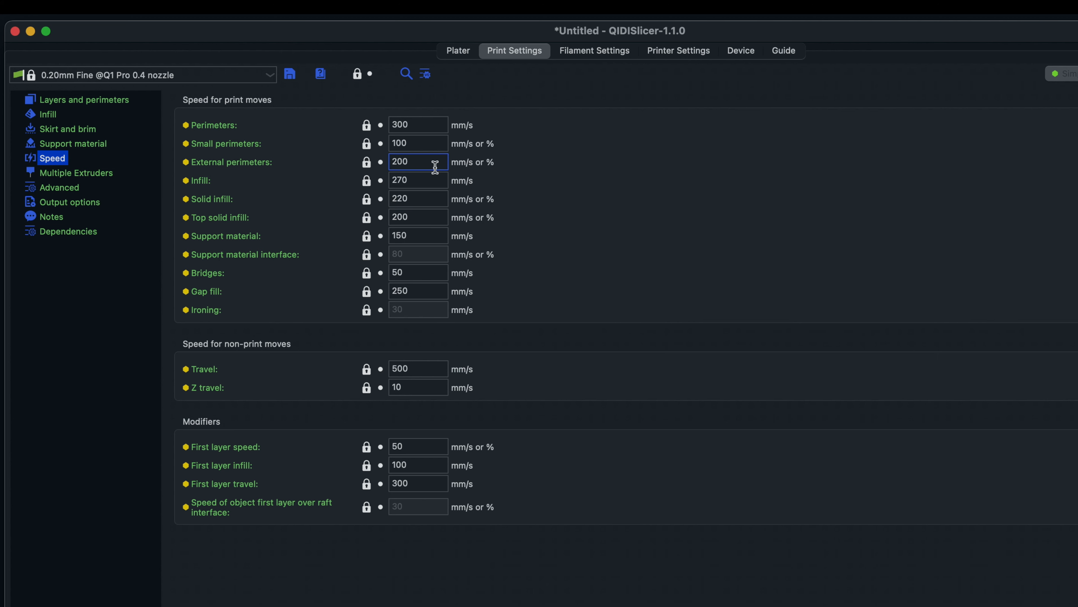
pyautogui.click(417, 198)
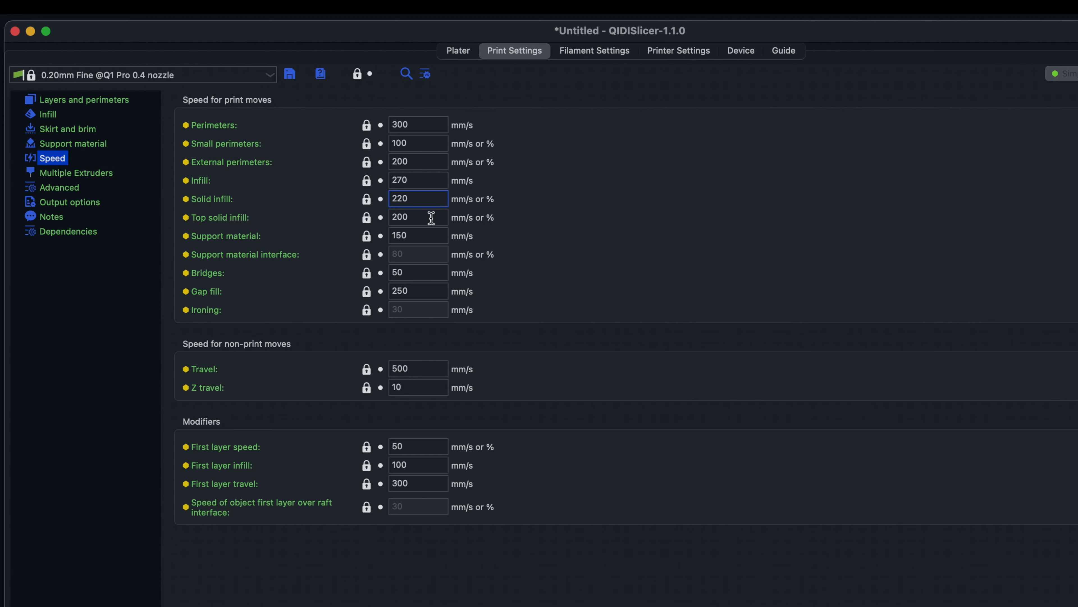
pyautogui.click(69, 129)
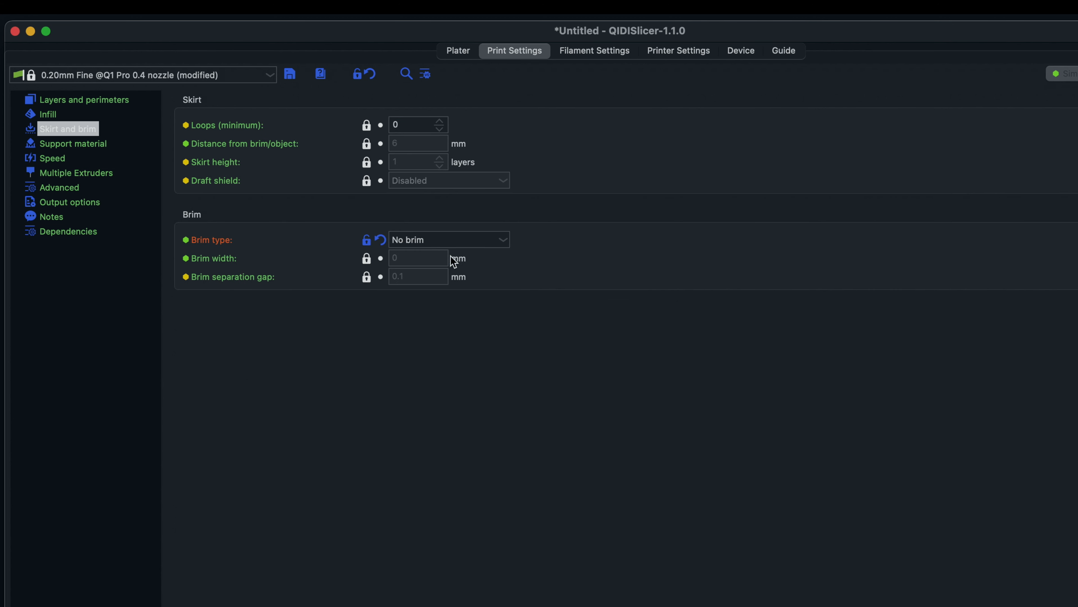
pyautogui.moveTo(389, 245)
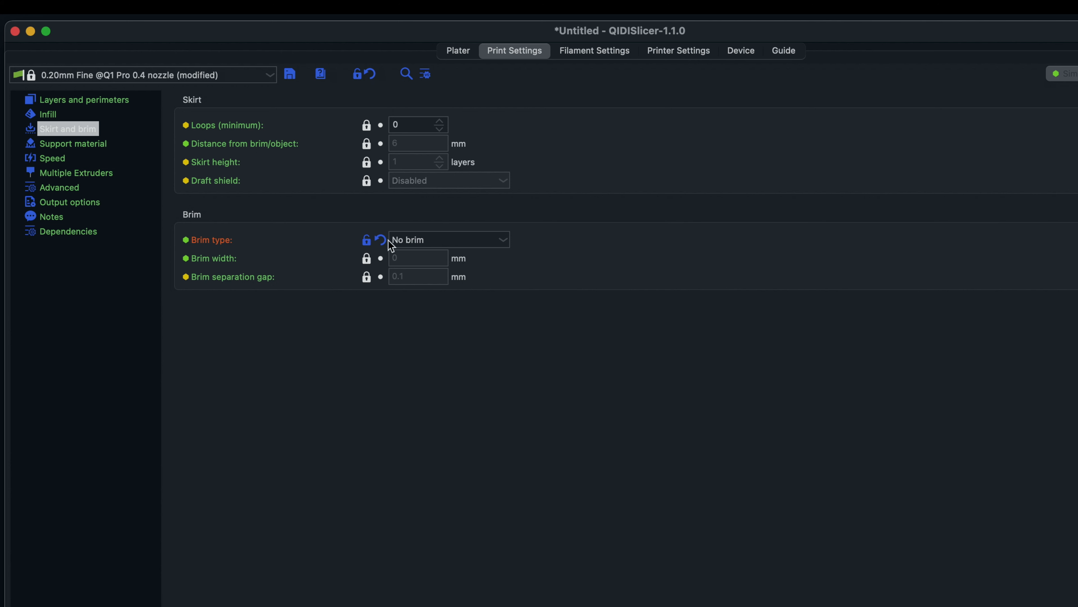
pyautogui.moveTo(184, 249)
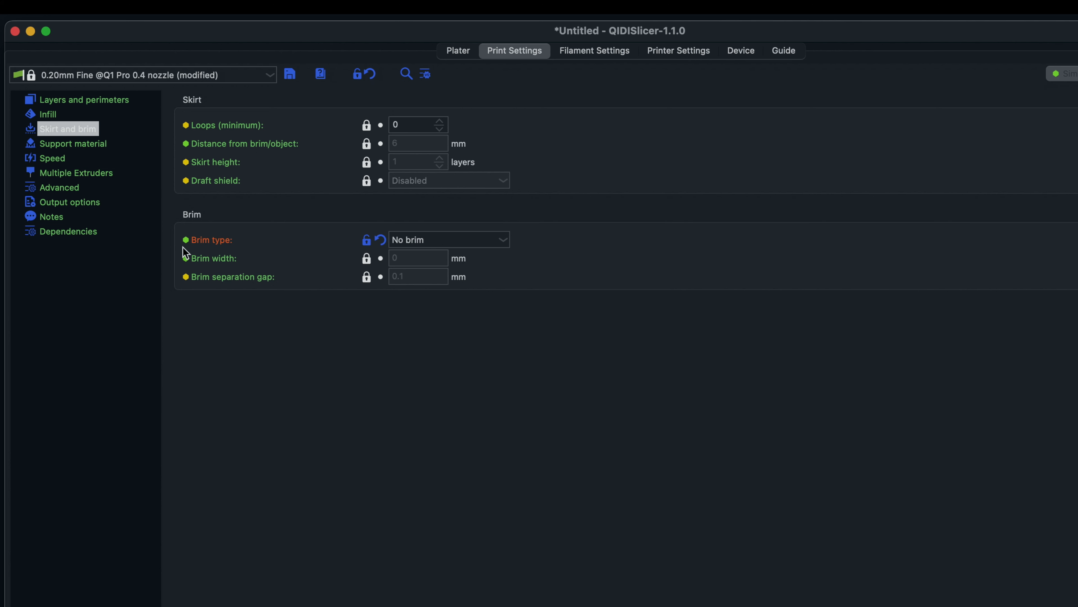
pyautogui.click(84, 99)
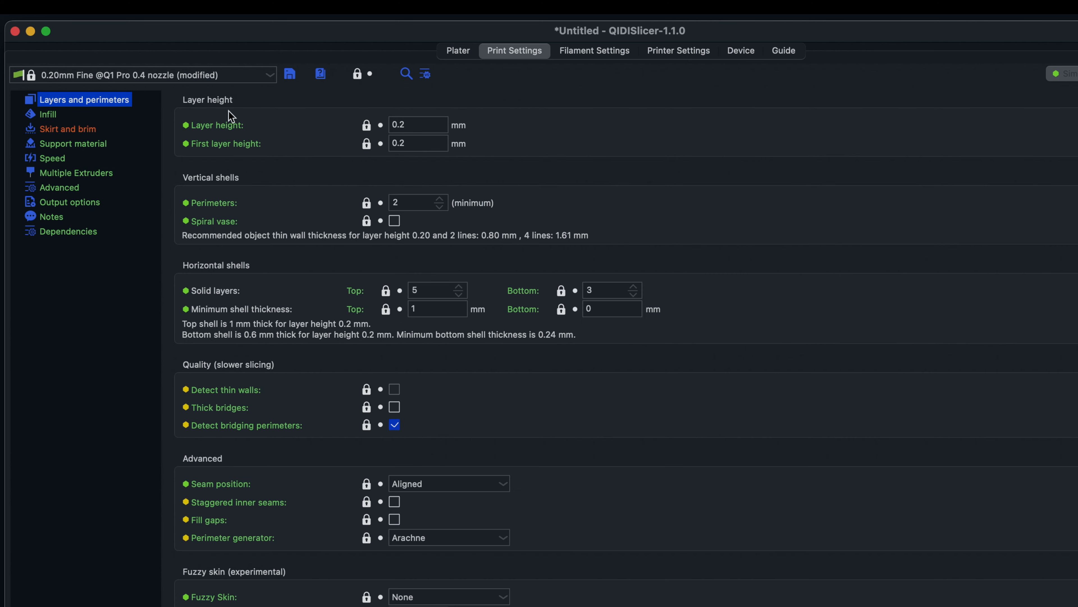
pyautogui.moveTo(439, 198)
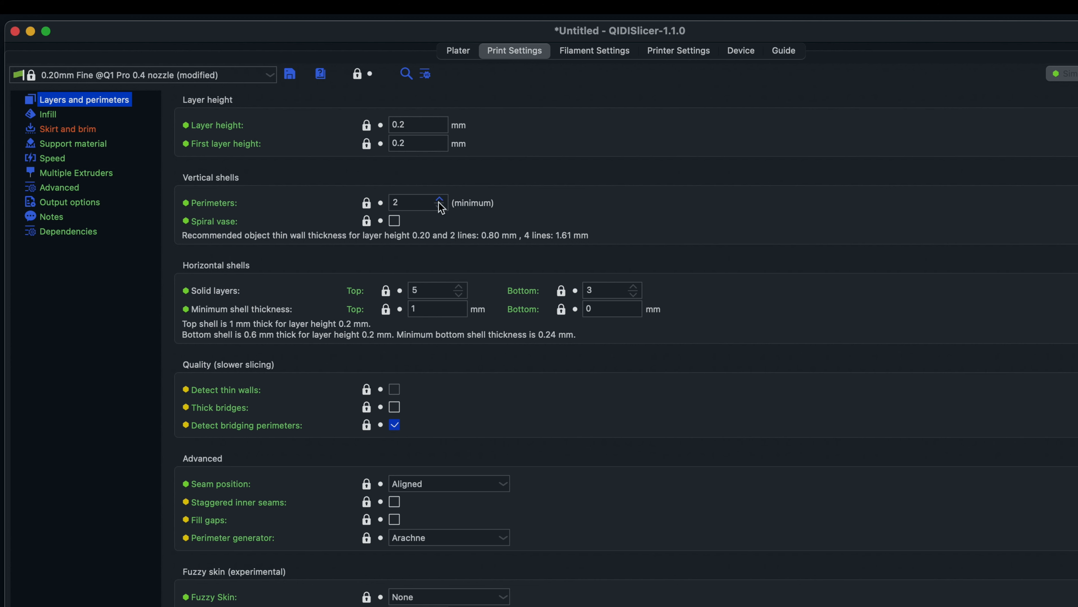
pyautogui.click(439, 200)
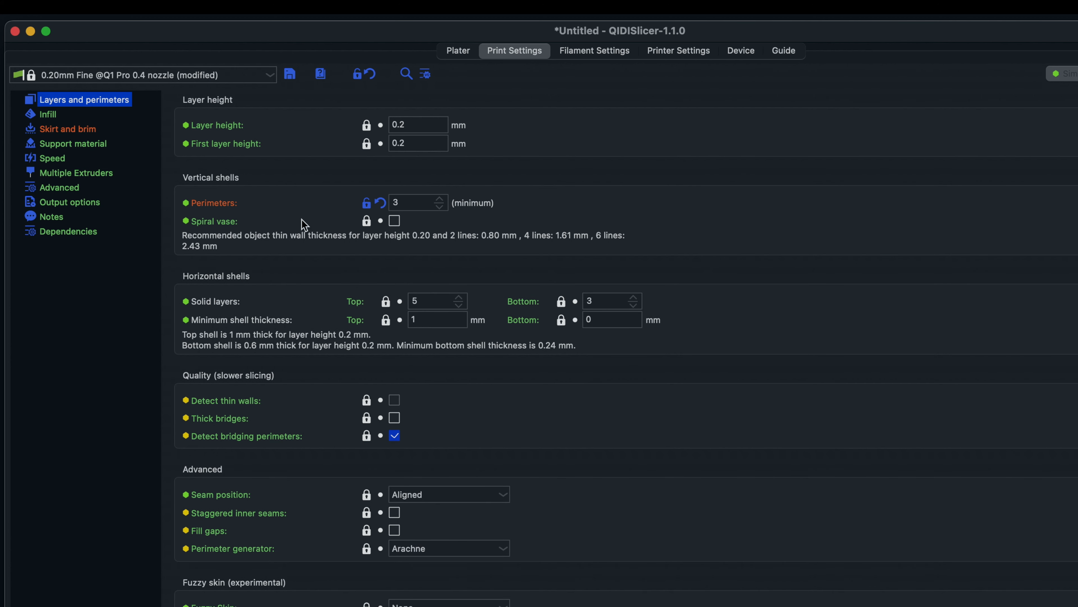
pyautogui.moveTo(416, 230)
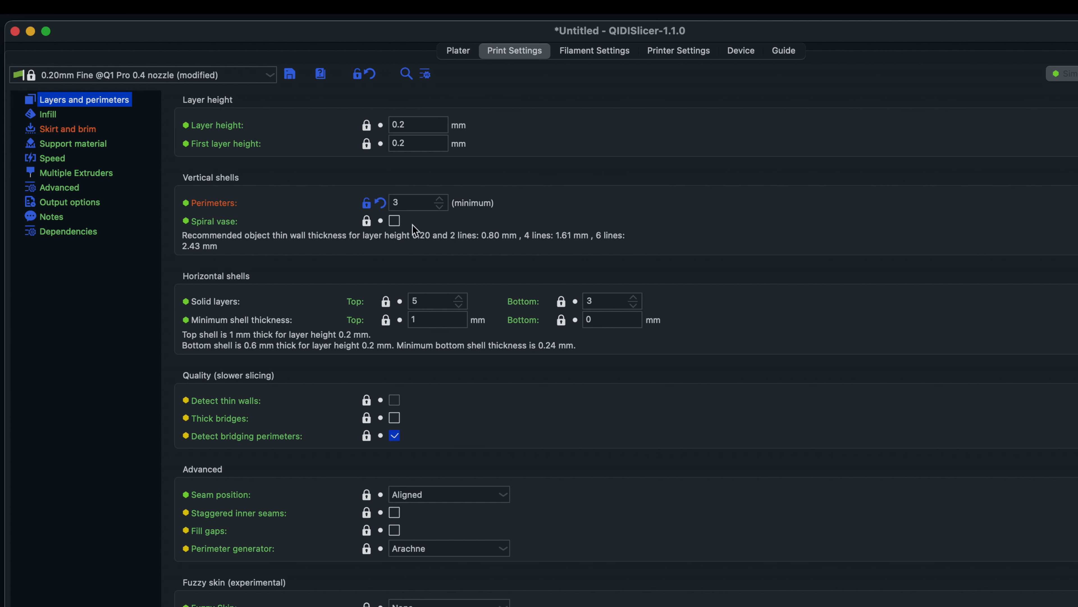
pyautogui.moveTo(308, 480)
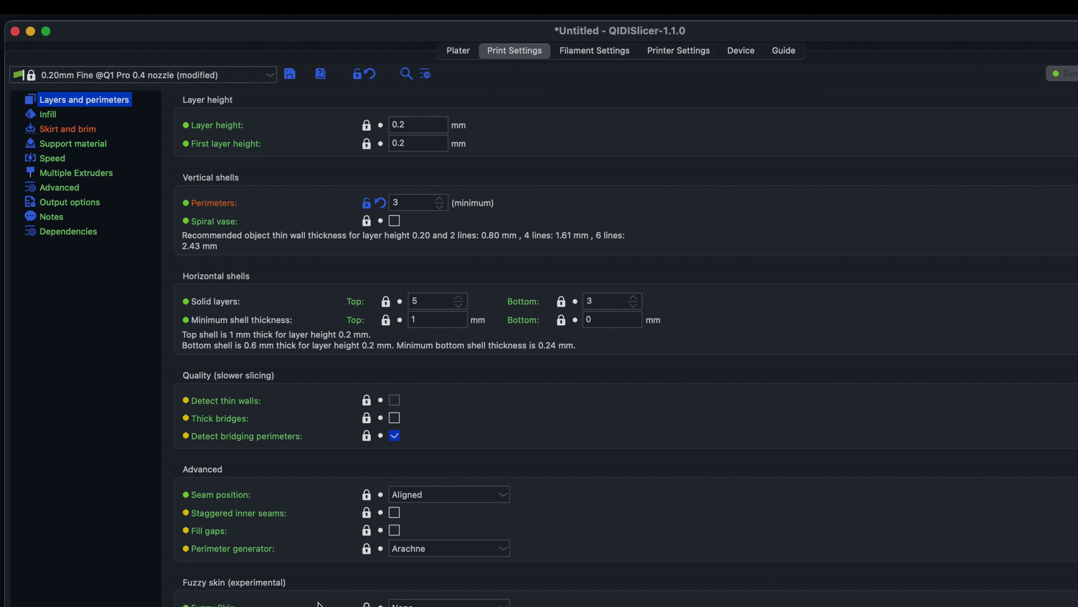
# Switch to Expert mode, browse infill, support and extrusion width pages, and return to the plate.
pyautogui.click(47, 114)
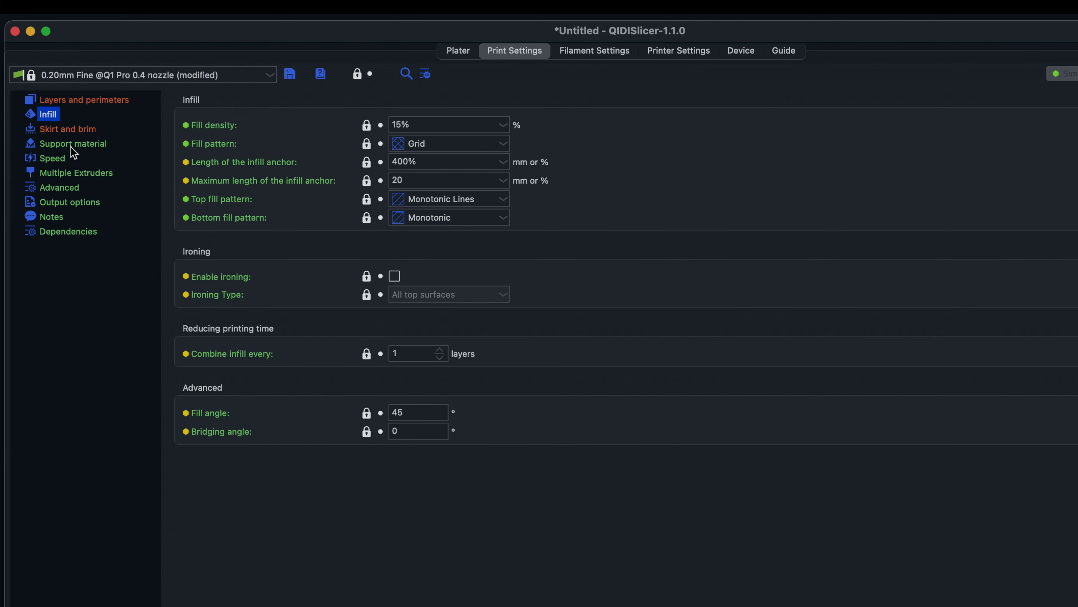
pyautogui.click(73, 143)
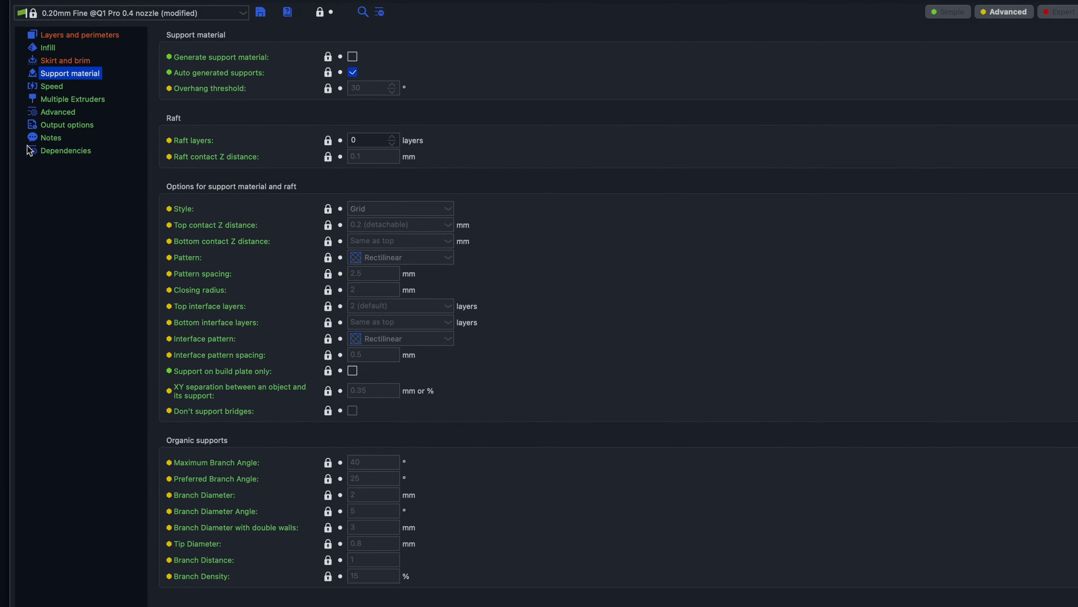
pyautogui.click(51, 85)
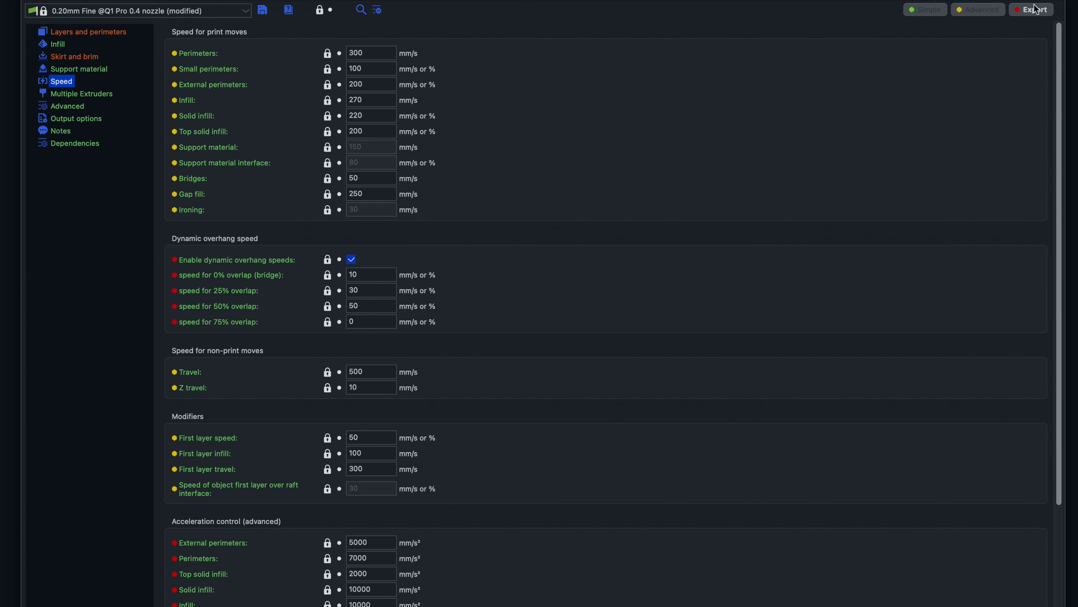
pyautogui.scroll(-3)
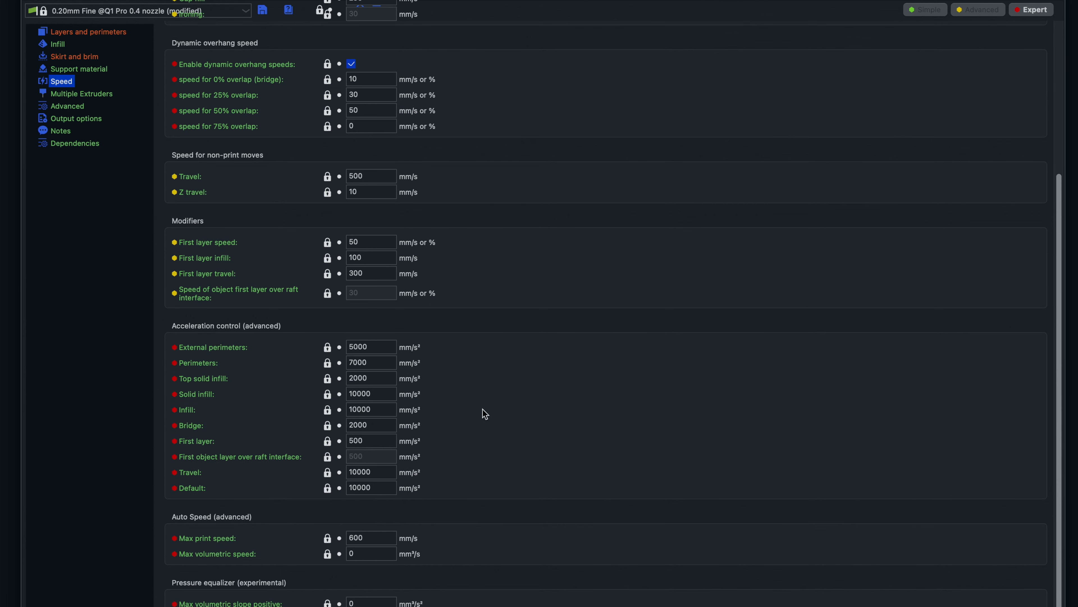
pyautogui.click(67, 106)
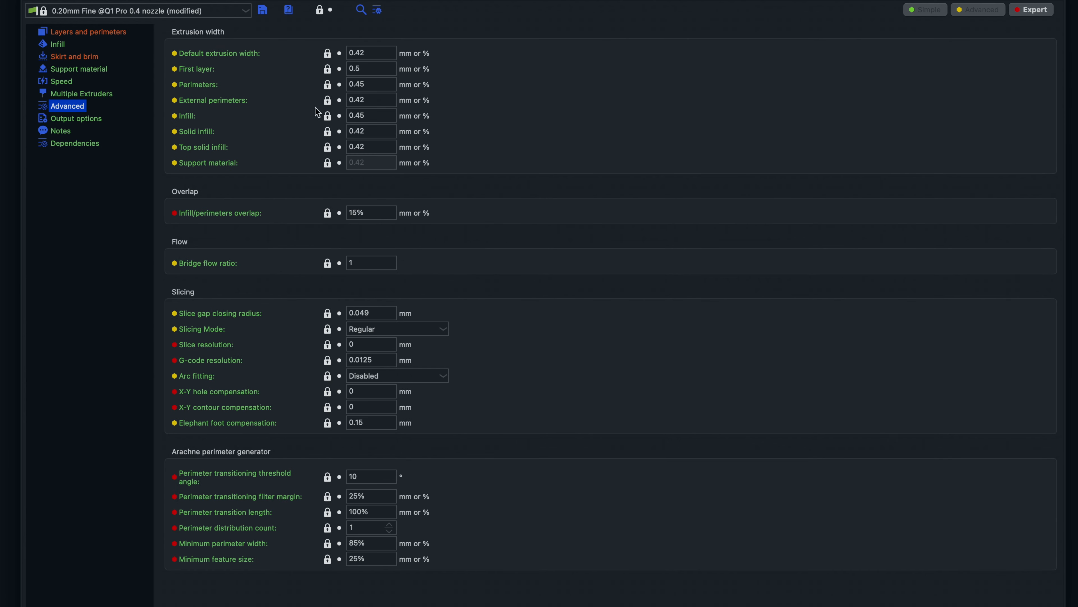
pyautogui.click(88, 32)
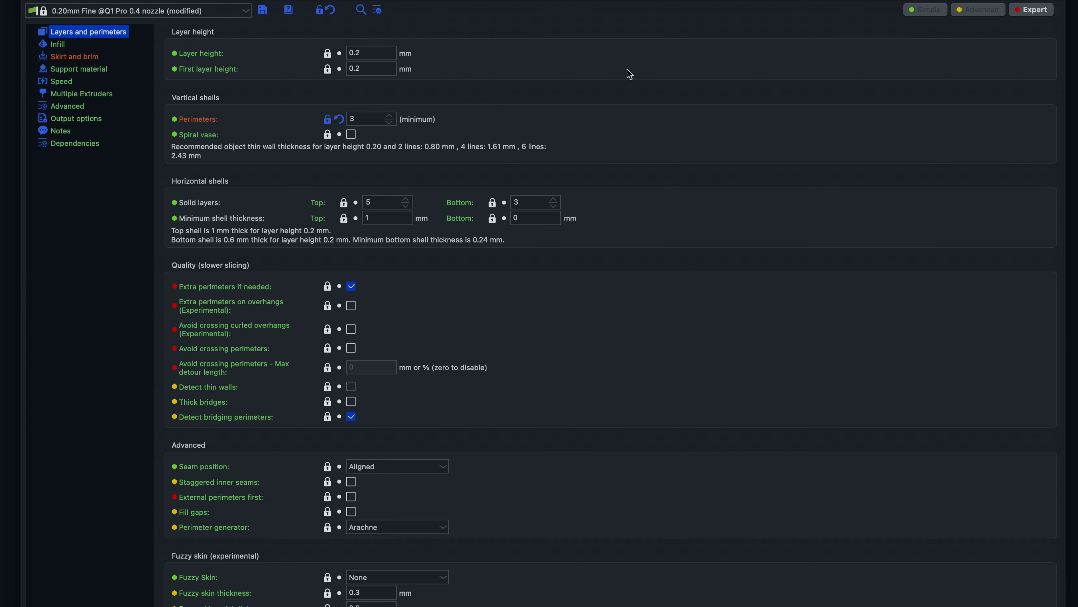
pyautogui.click(404, 41)
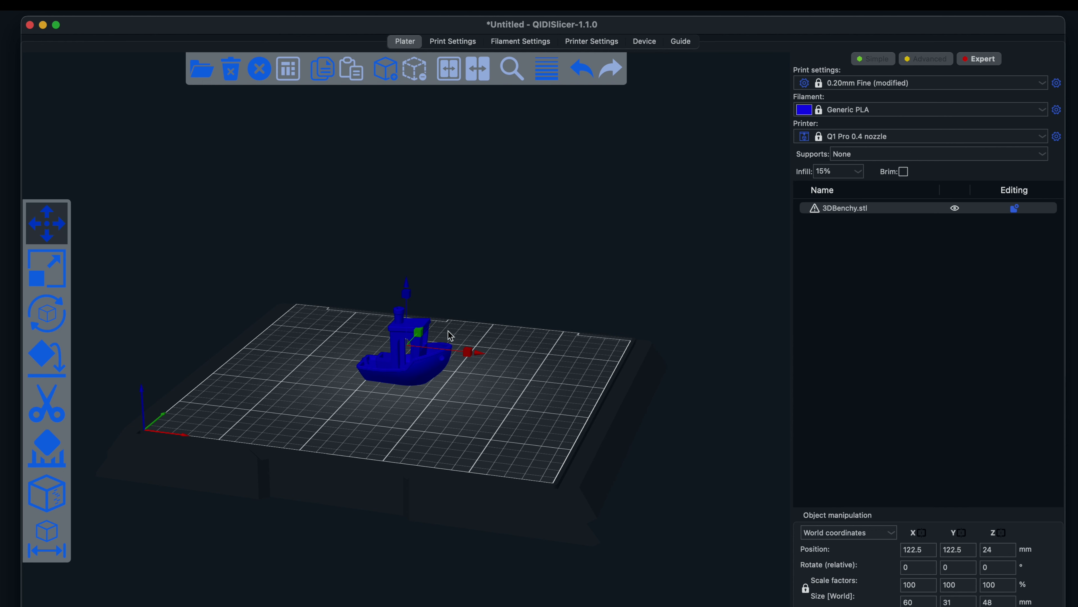
pyautogui.moveTo(46, 313)
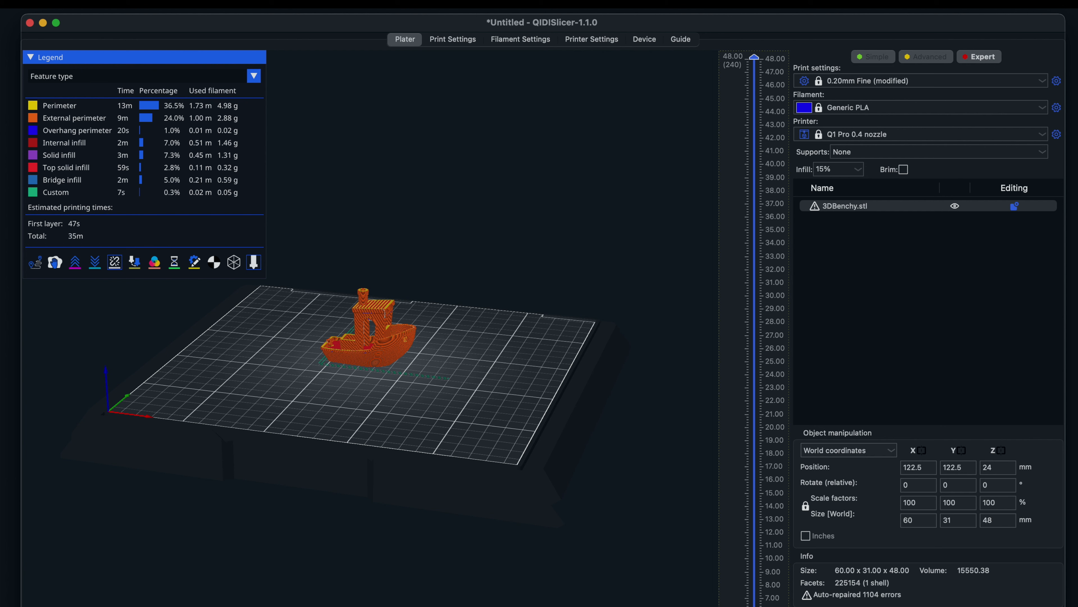
# Go to the printer Device connection page after slicing the 3DBenchy.
pyautogui.click(643, 39)
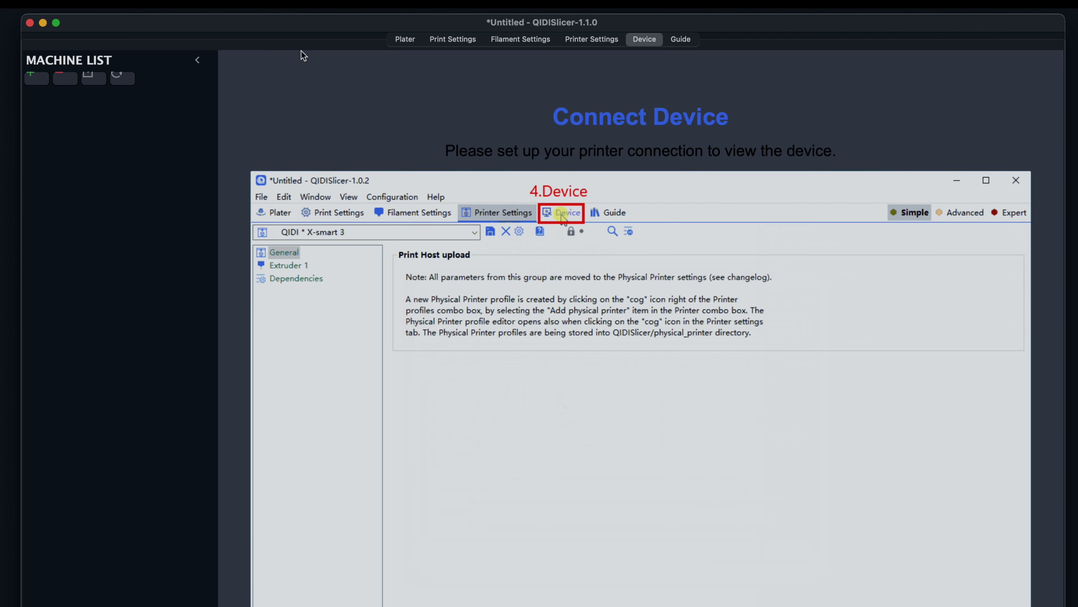
# Save the sliced model as a G-code file named 3DBenchy.
pyautogui.click(405, 39)
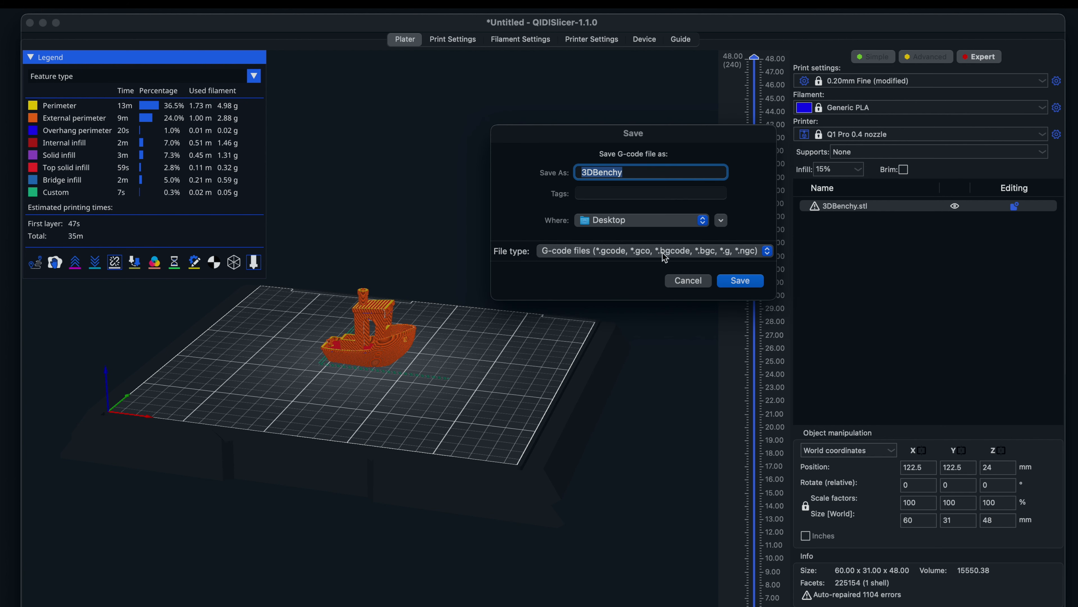
pyautogui.click(740, 281)
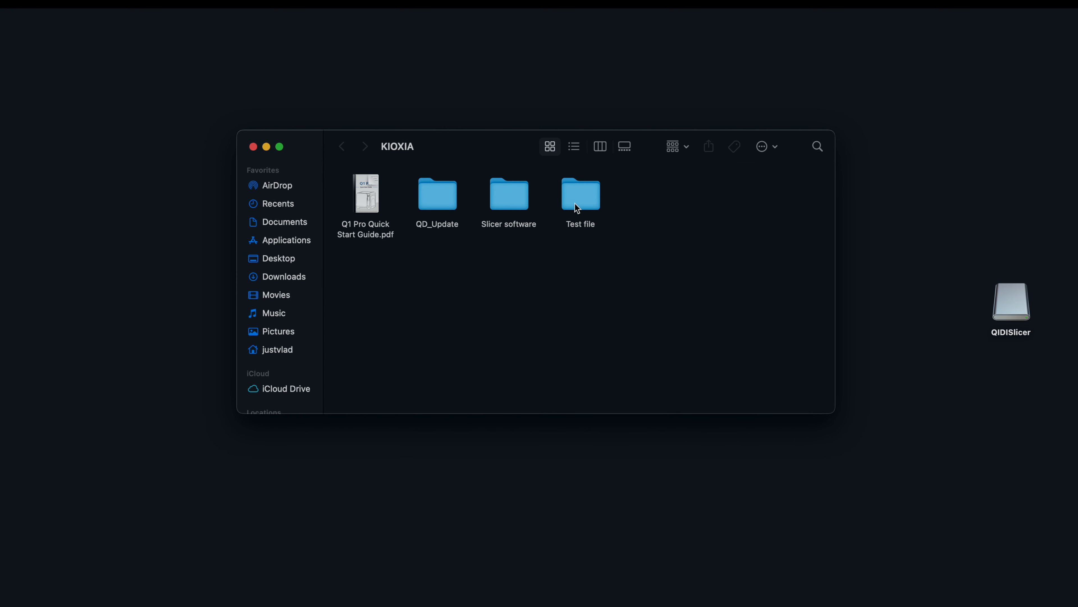
# Open the Test file folder on the KIOXIA drive and select 3DBenchy.gcode.
pyautogui.doubleClick(580, 193)
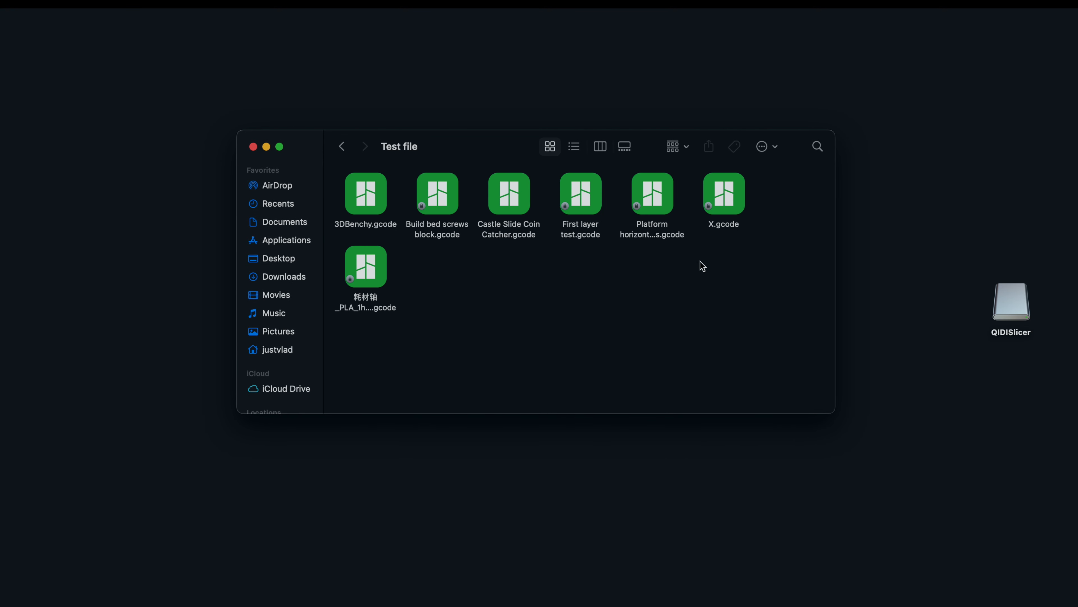
pyautogui.click(365, 193)
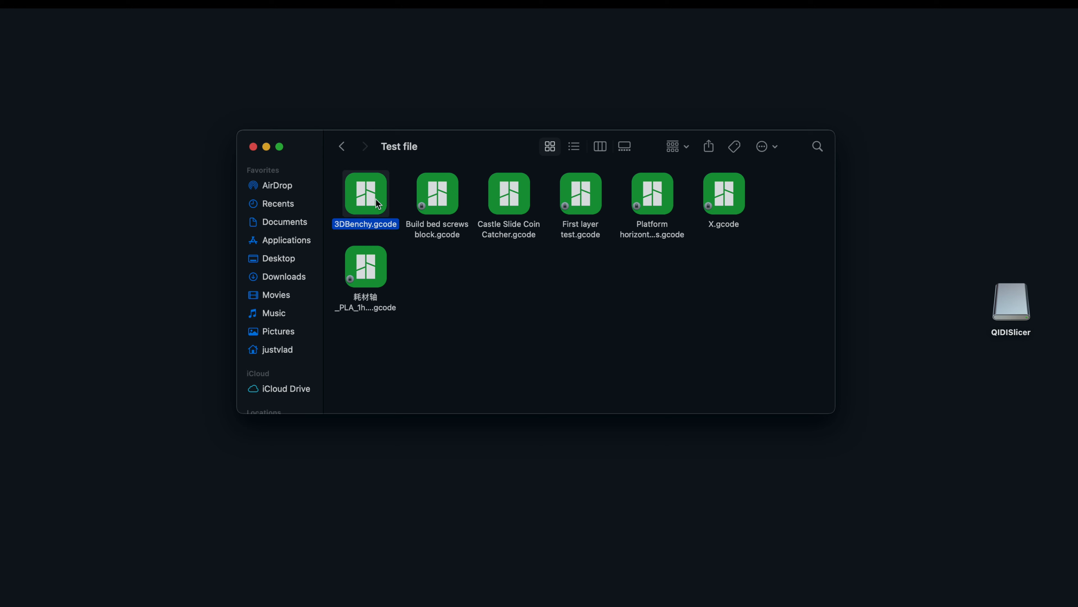
pyautogui.moveTo(564, 328)
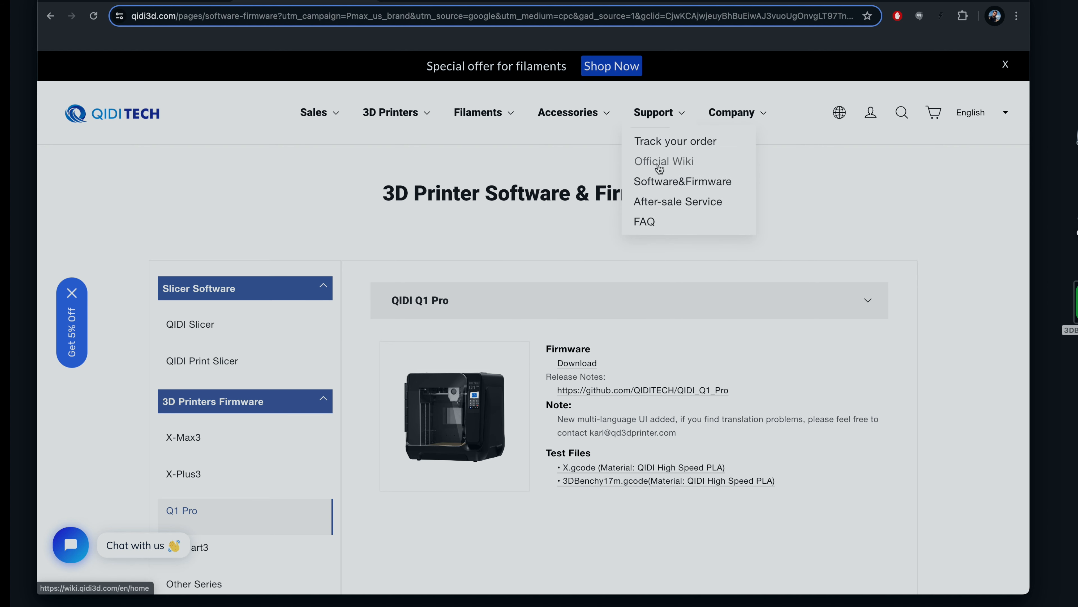
# Scroll to the Q1 Pro firmware entry and open its GitHub release notes.
pyautogui.scroll(-3)
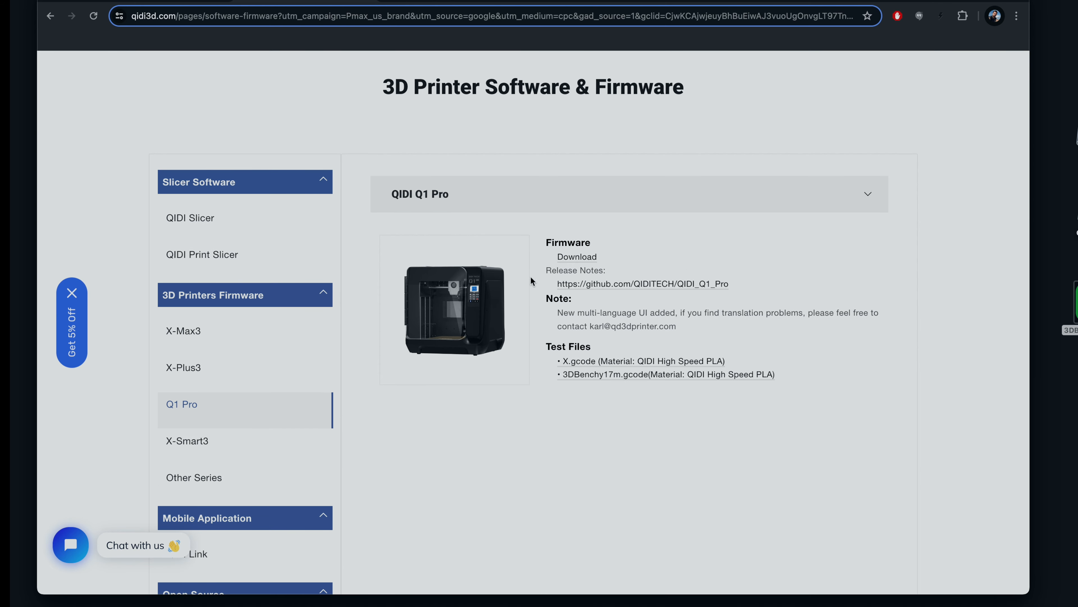
pyautogui.scroll(-3)
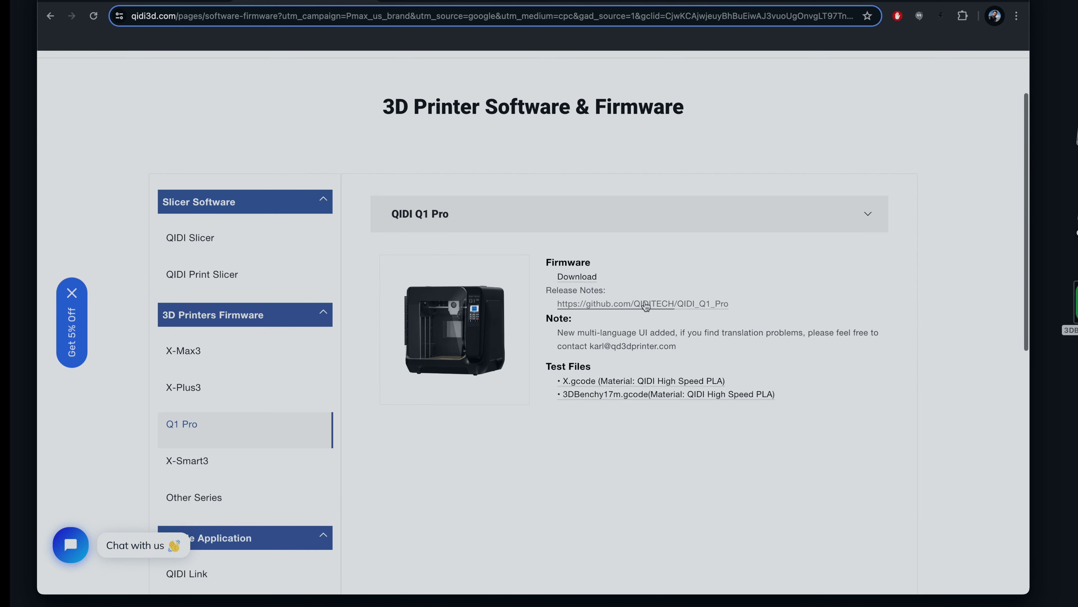
pyautogui.click(642, 304)
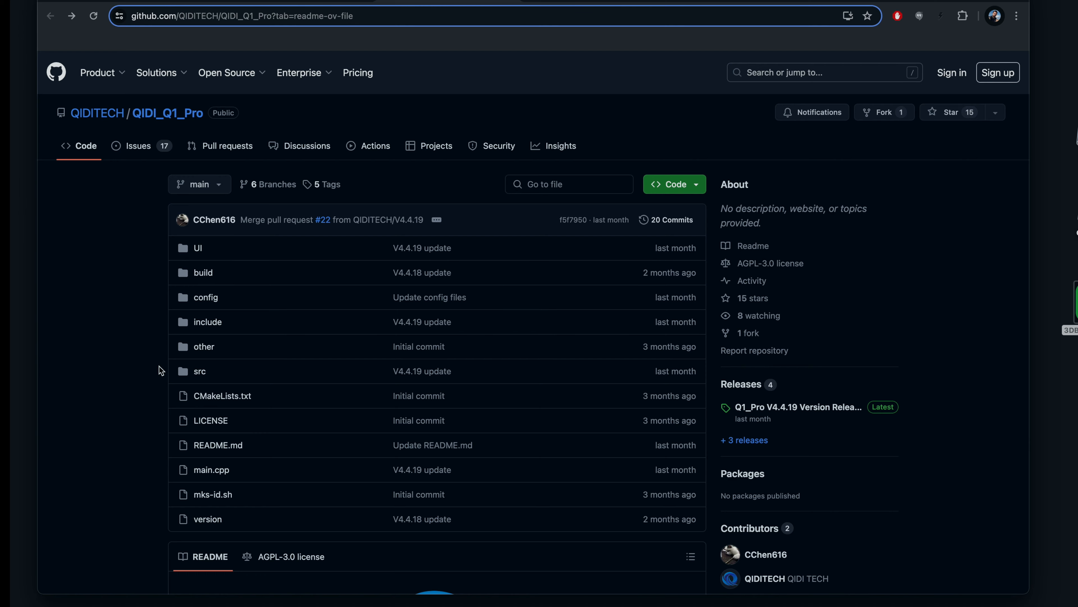
# Follow the README's update-process Jump link to the releases page showing Q1_Pro_V4.4.19.zip.
pyautogui.scroll(-3)
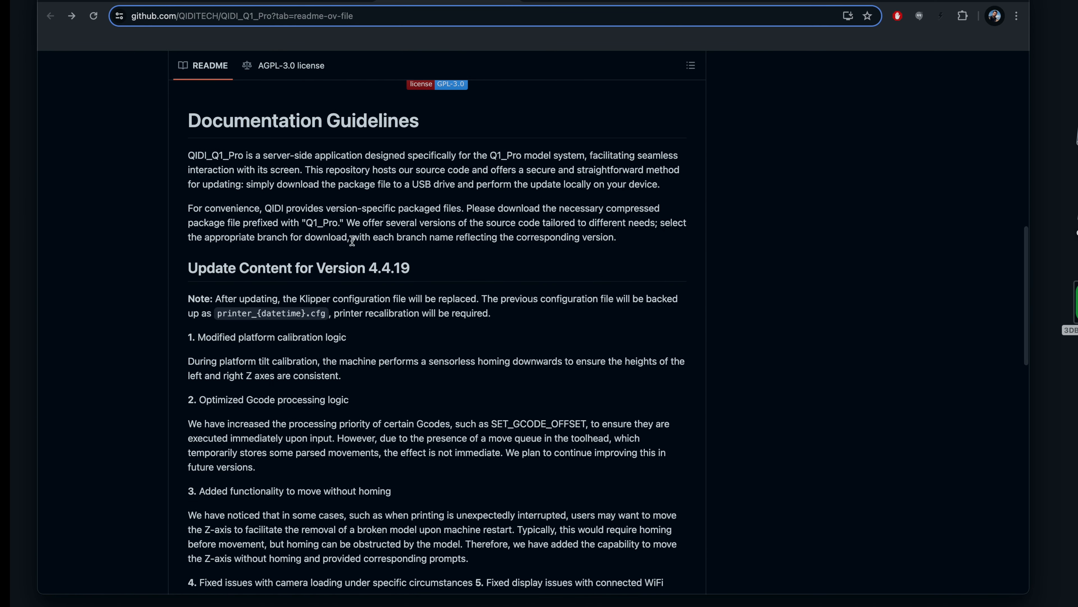
pyautogui.scroll(-3)
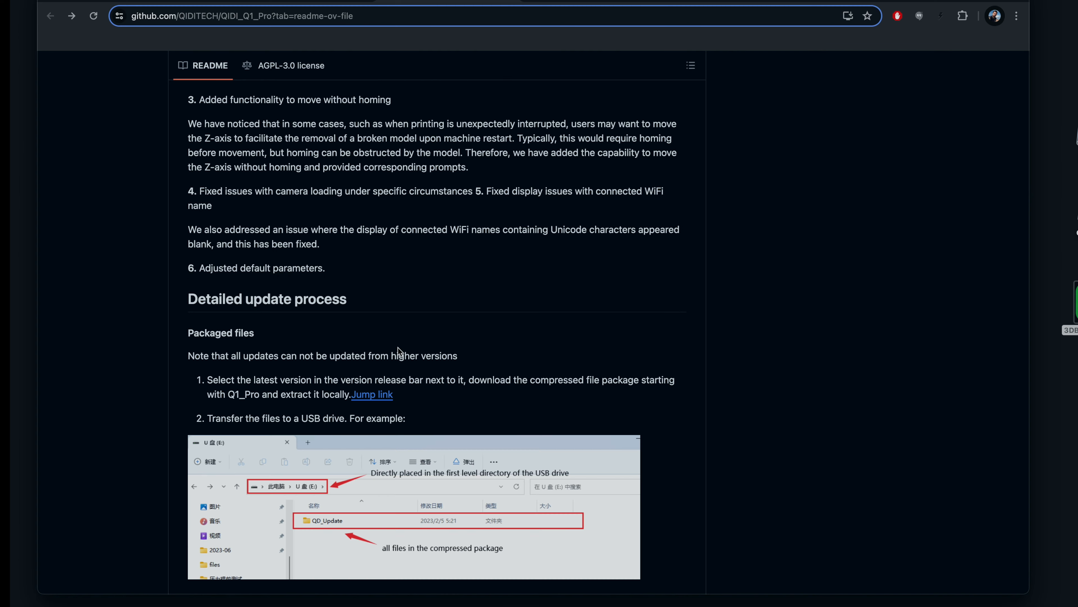
pyautogui.scroll(-3)
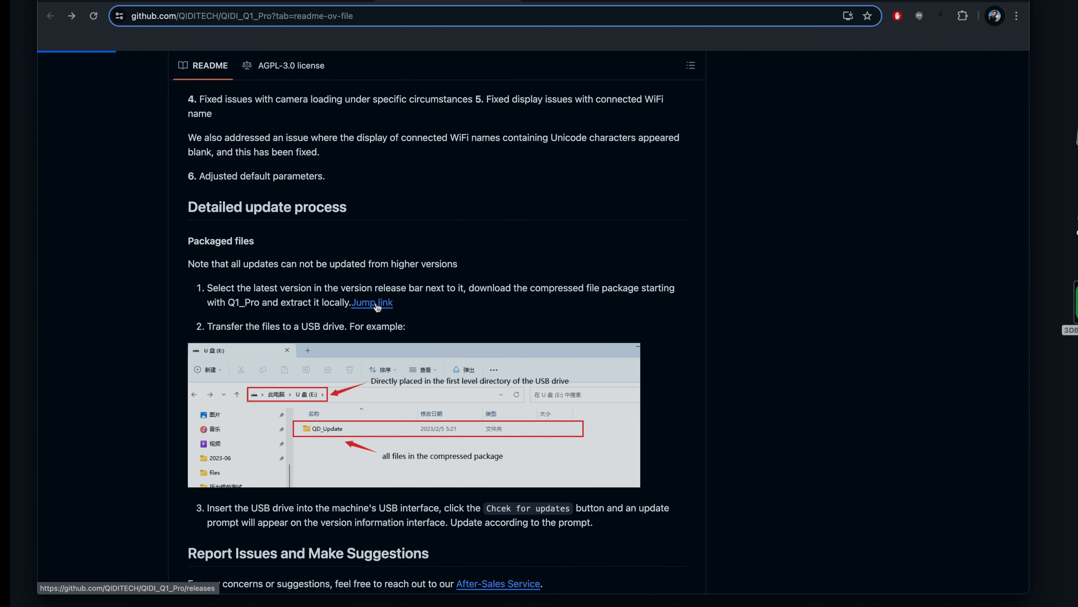
pyautogui.click(371, 302)
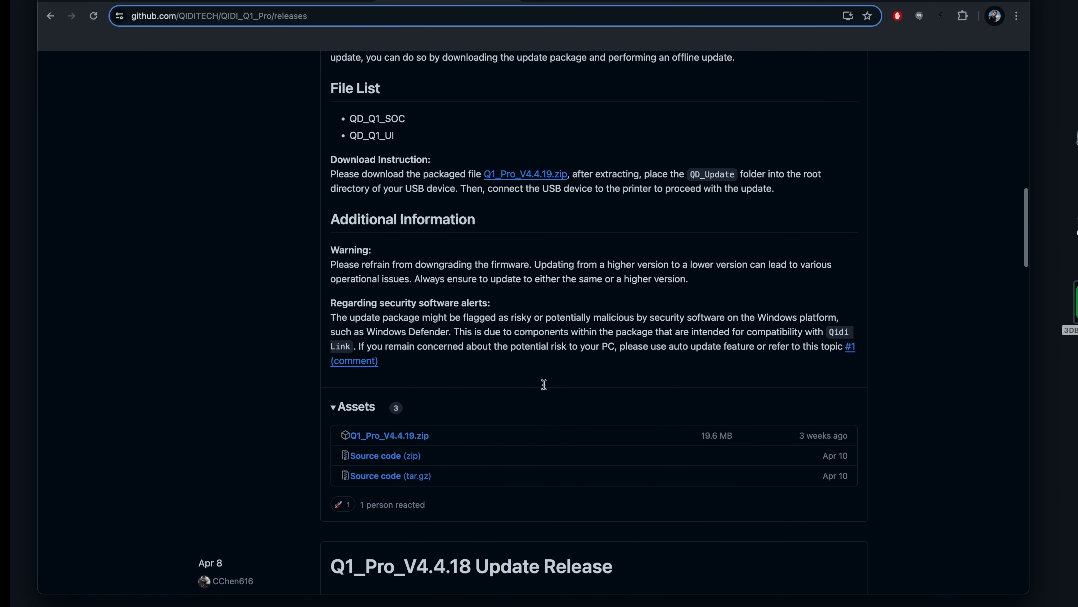
pyautogui.scroll(3)
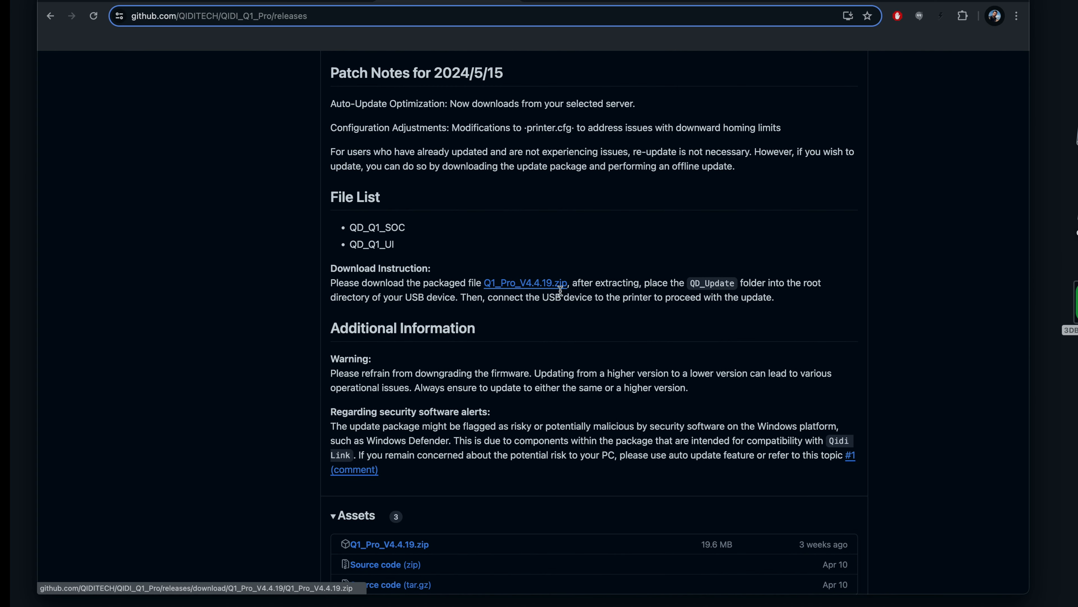
pyautogui.scroll(-3)
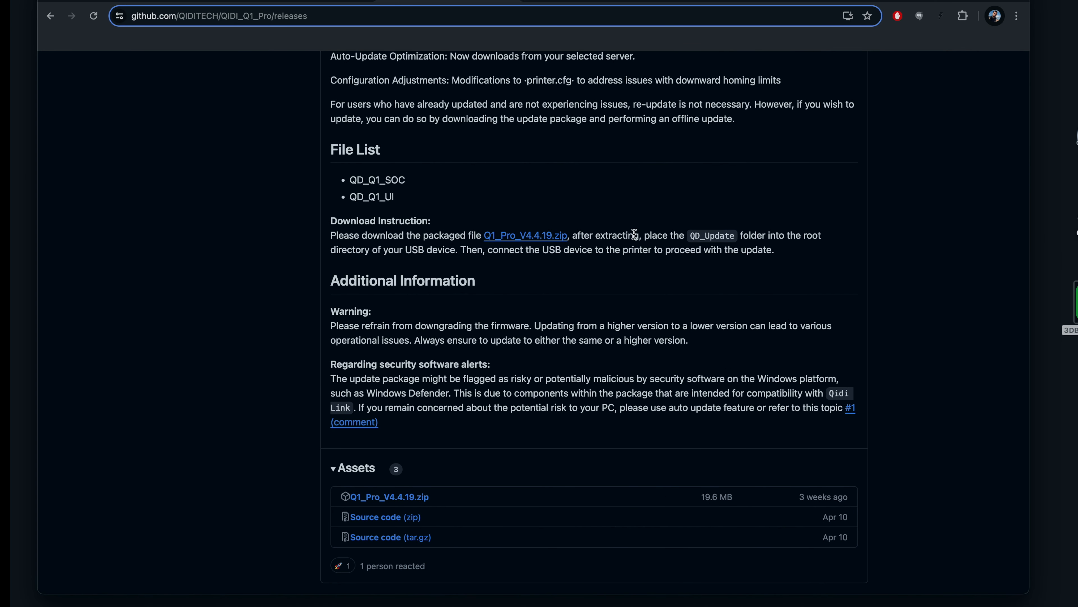
pyautogui.moveTo(1066, 261)
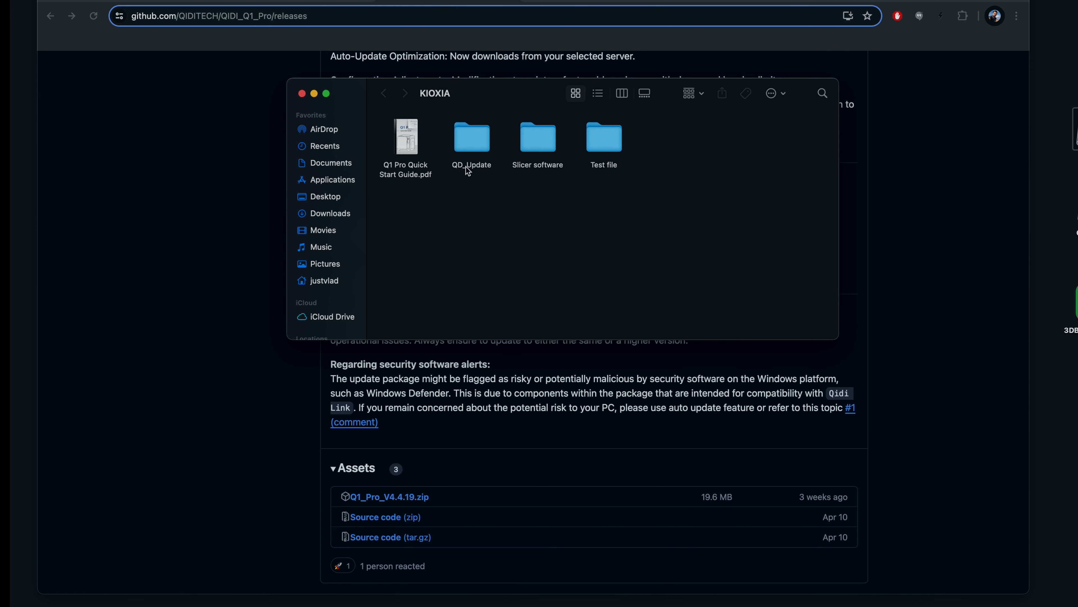
# Open the QD_Update folder on the KIOXIA drive.
pyautogui.doubleClick(472, 136)
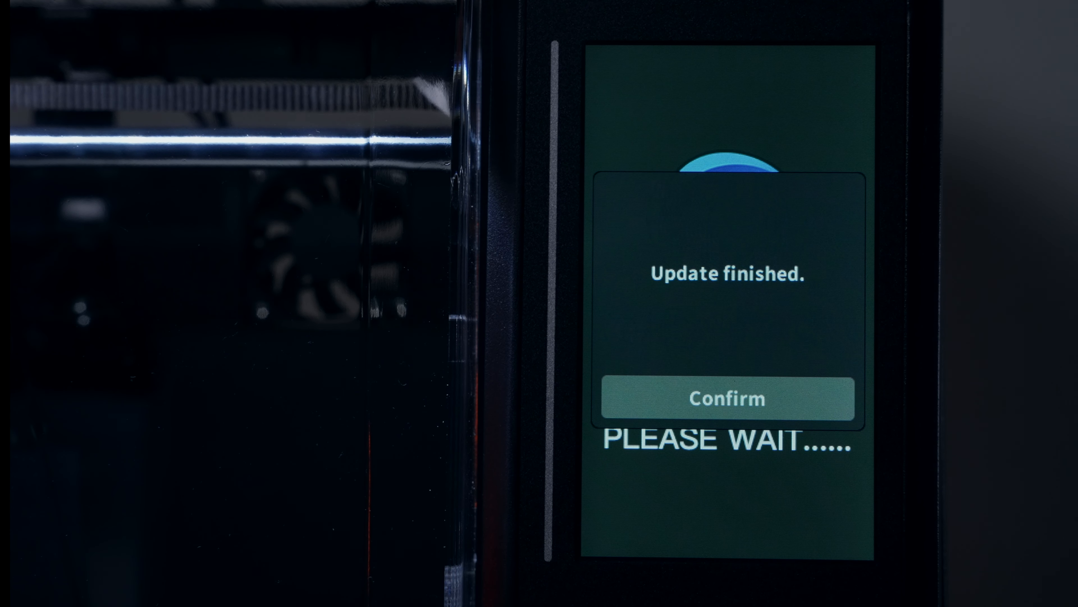
# Confirm the Update finished prompt so the printer returns to its home screen.
pyautogui.click(727, 398)
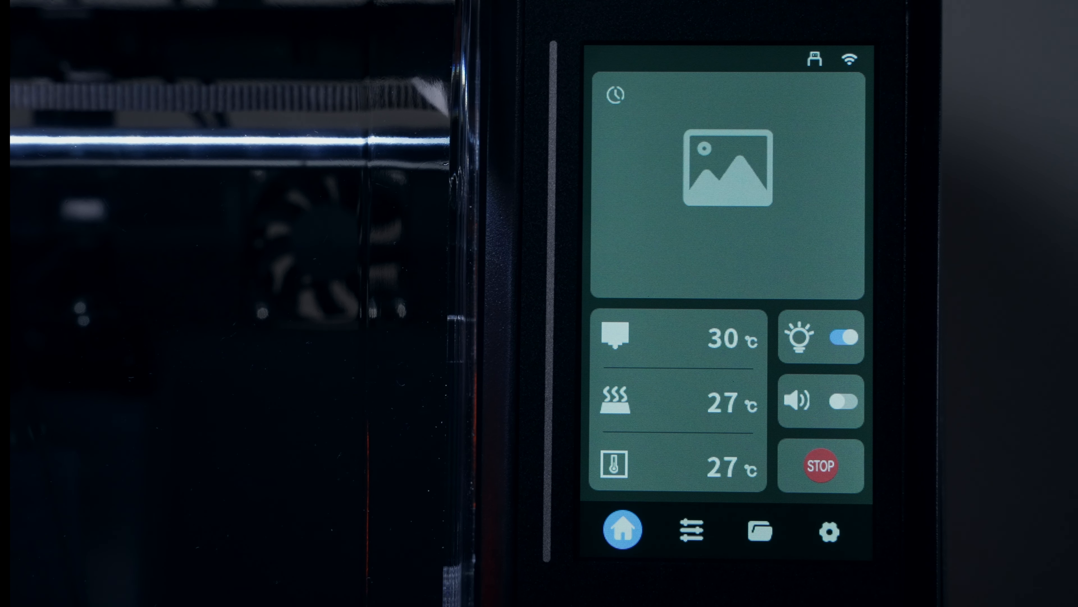
pyautogui.click(829, 530)
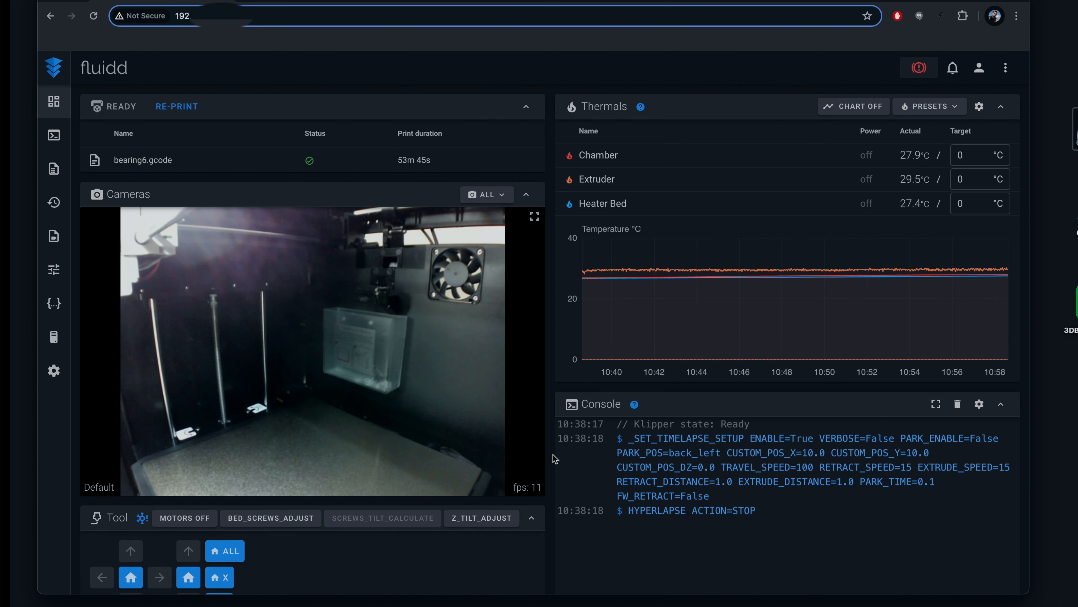
pyautogui.moveTo(170, 130)
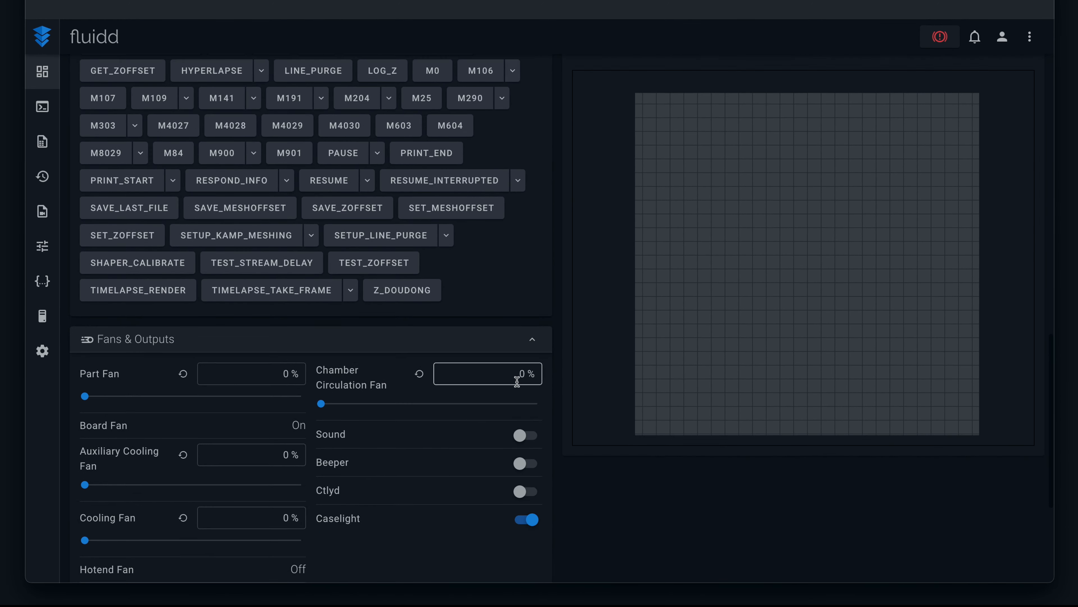
pyautogui.click(42, 107)
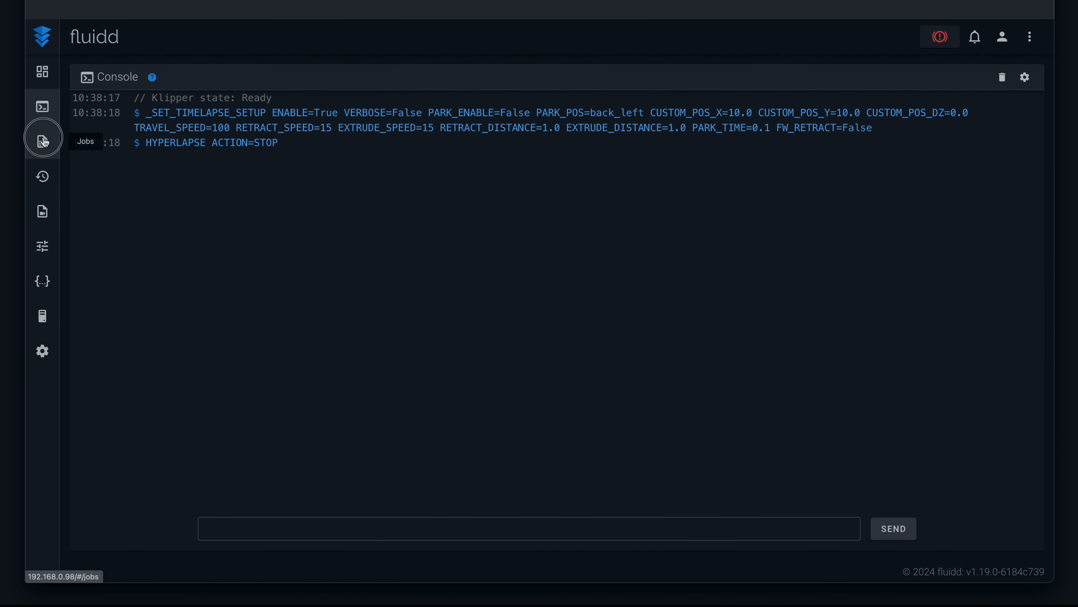
pyautogui.click(41, 141)
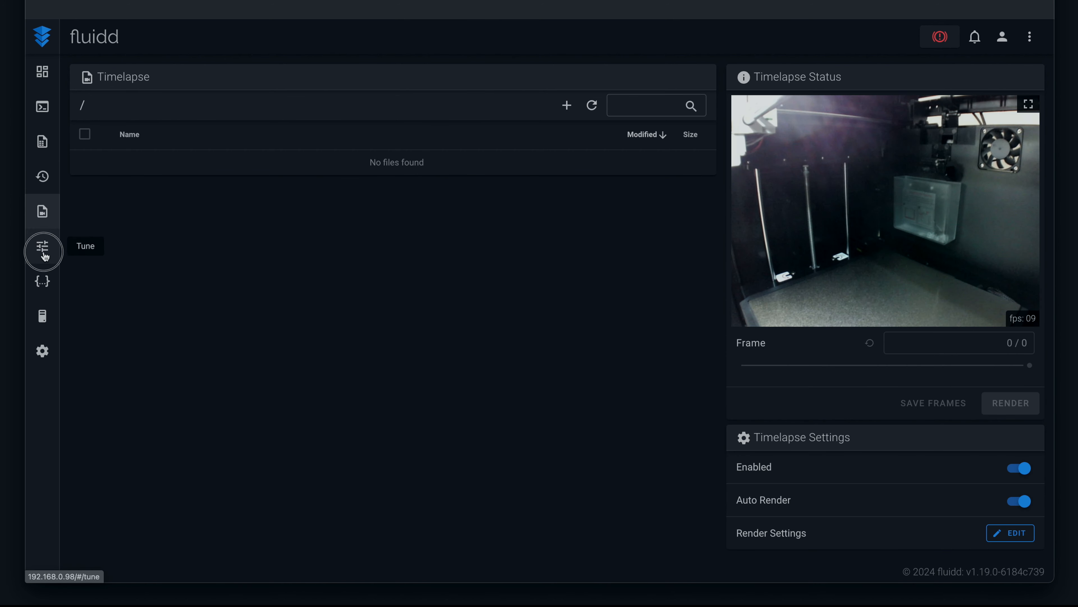
pyautogui.click(42, 282)
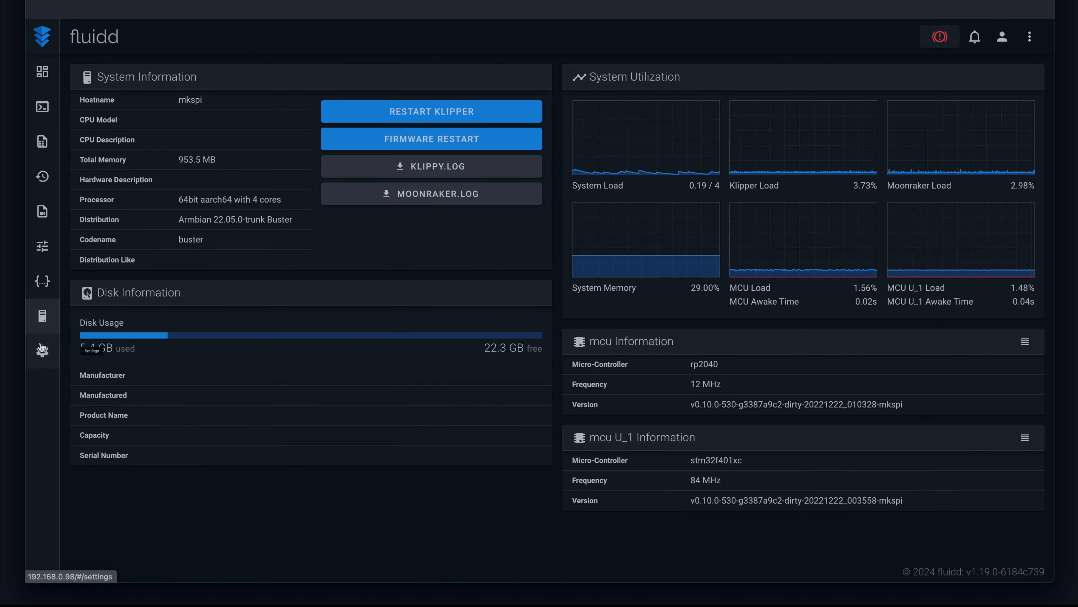
pyautogui.click(41, 351)
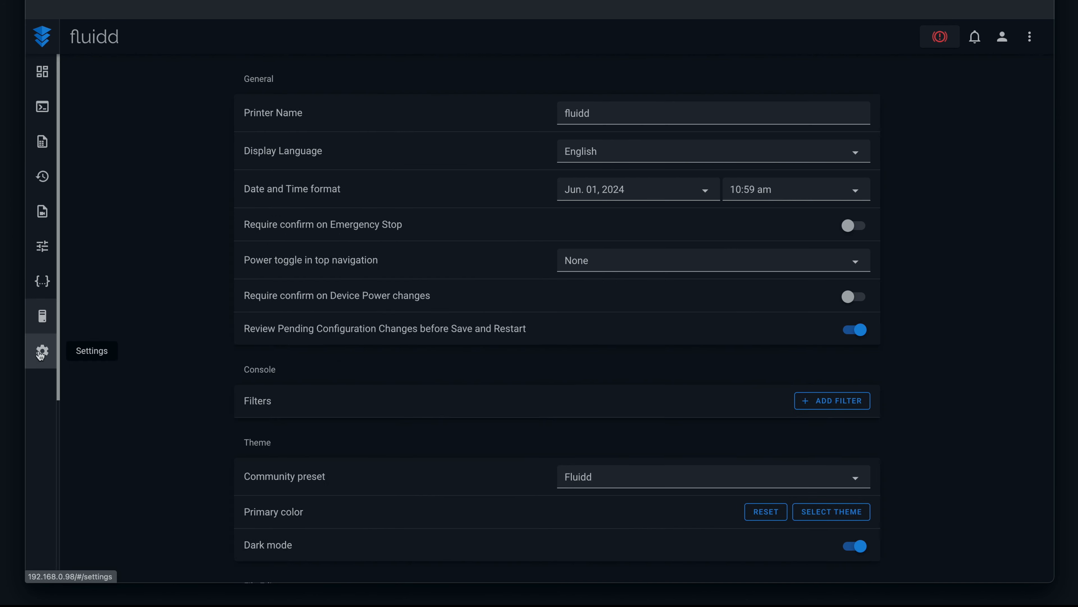
pyautogui.click(41, 71)
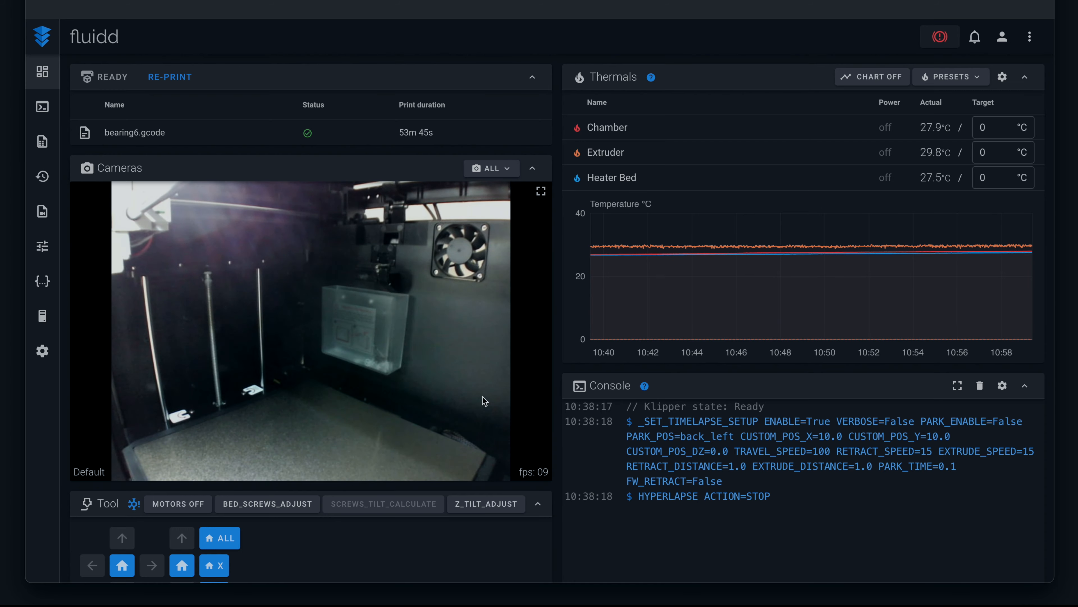
# Scroll the Fluidd dashboard down to the Jobs panel listing the 3DBenchy1 G-code file.
pyautogui.scroll(-3)
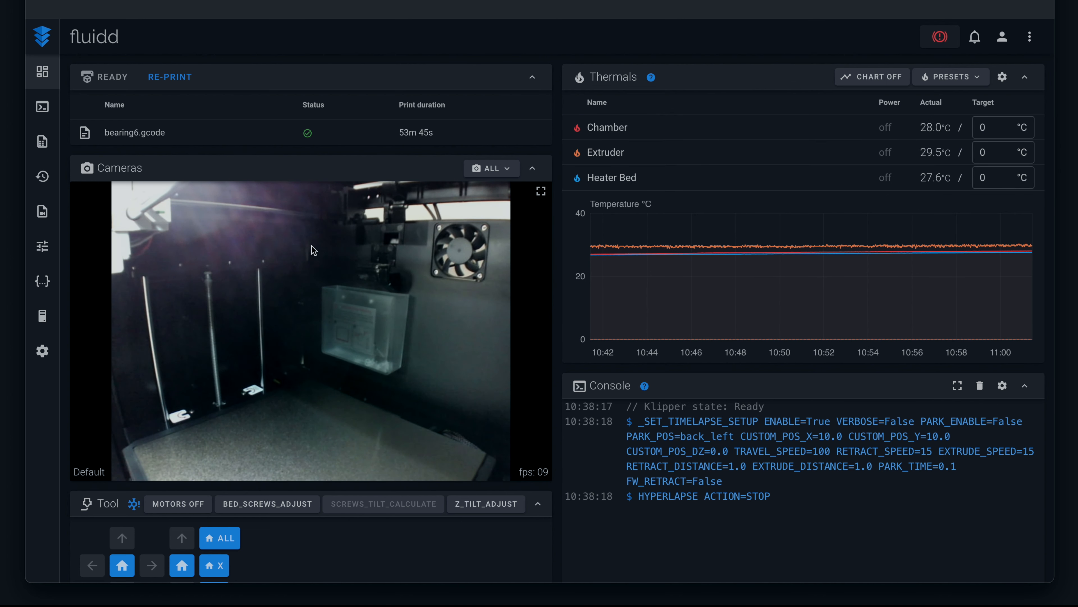
pyautogui.scroll(-3)
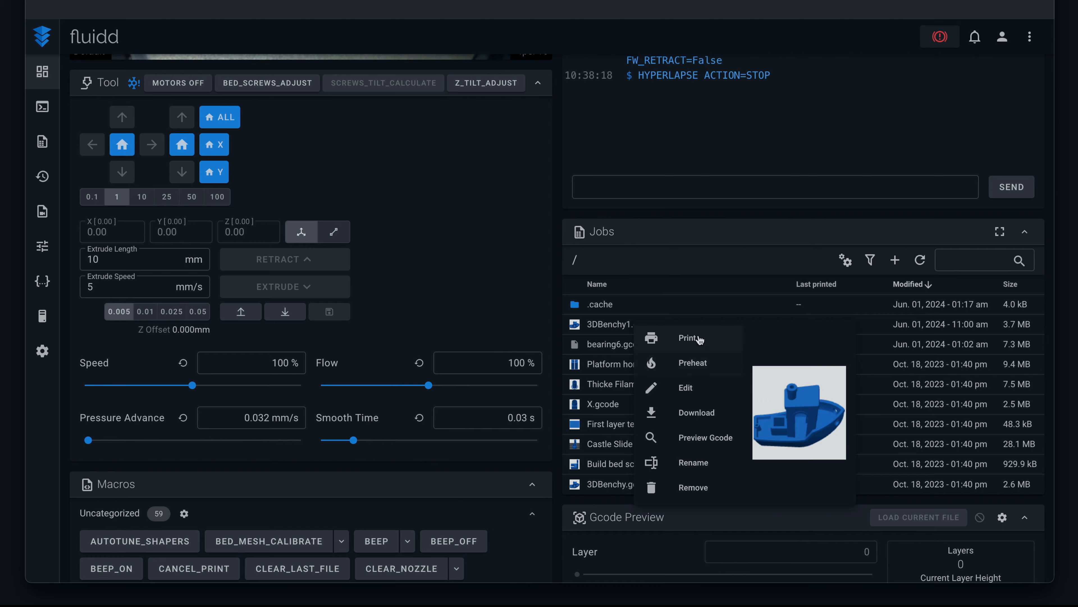
# Print 3DBenchy1.gcode from its Jobs-panel menu, starting the bed heating toward 60 °C.
pyautogui.click(690, 338)
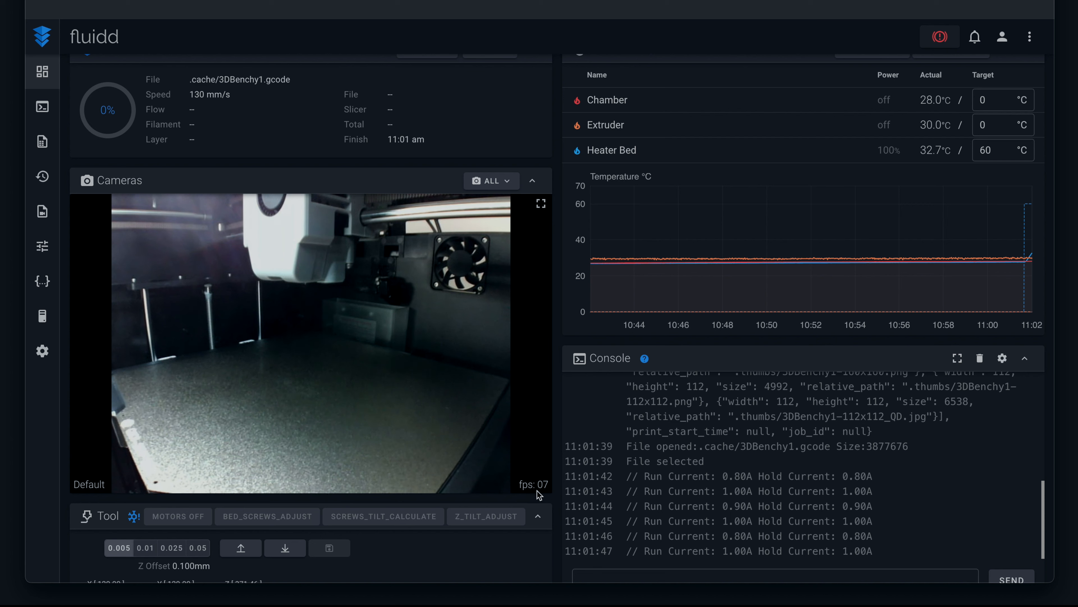
pyautogui.moveTo(547, 495)
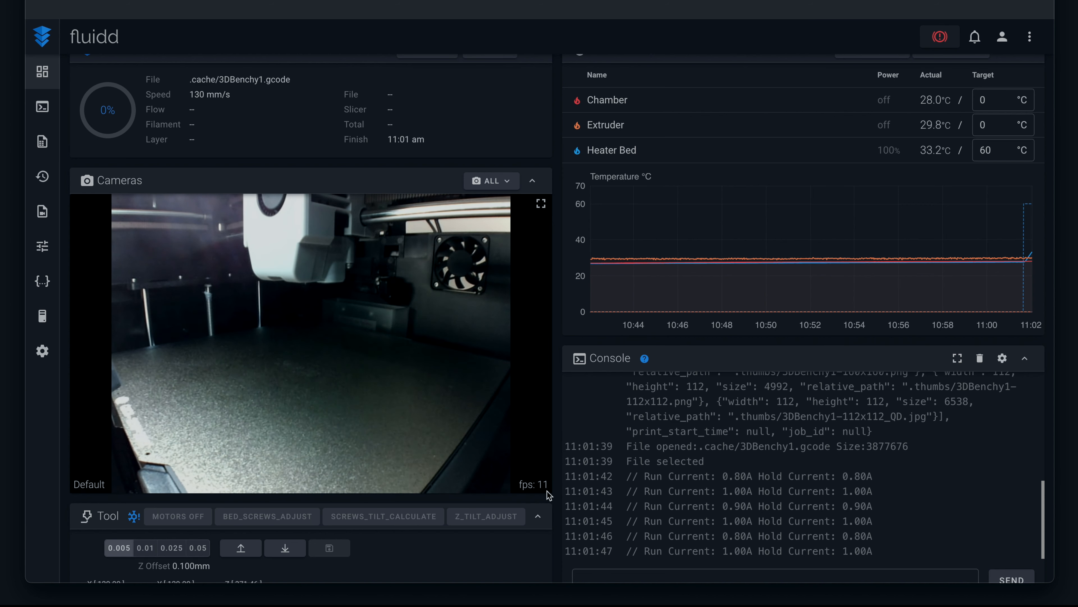